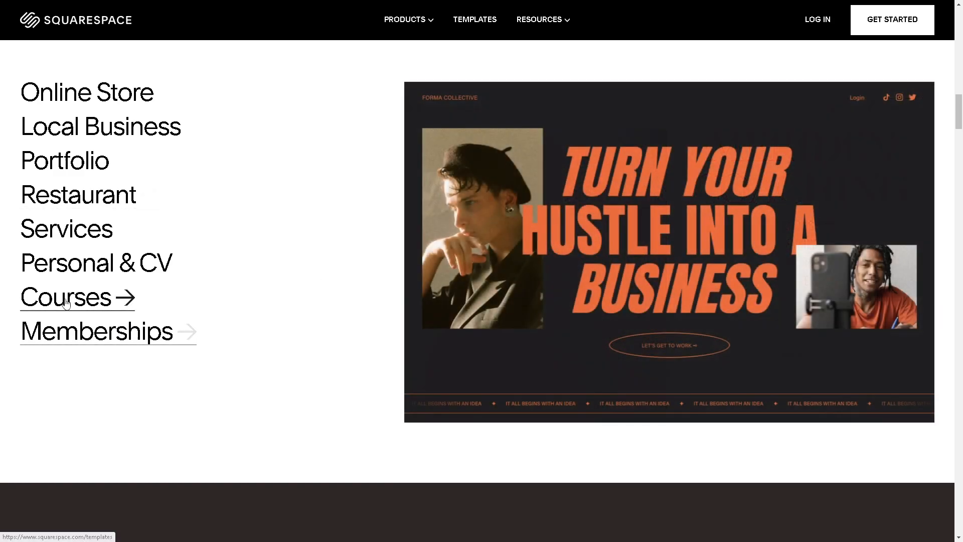
mouse_move(66, 228)
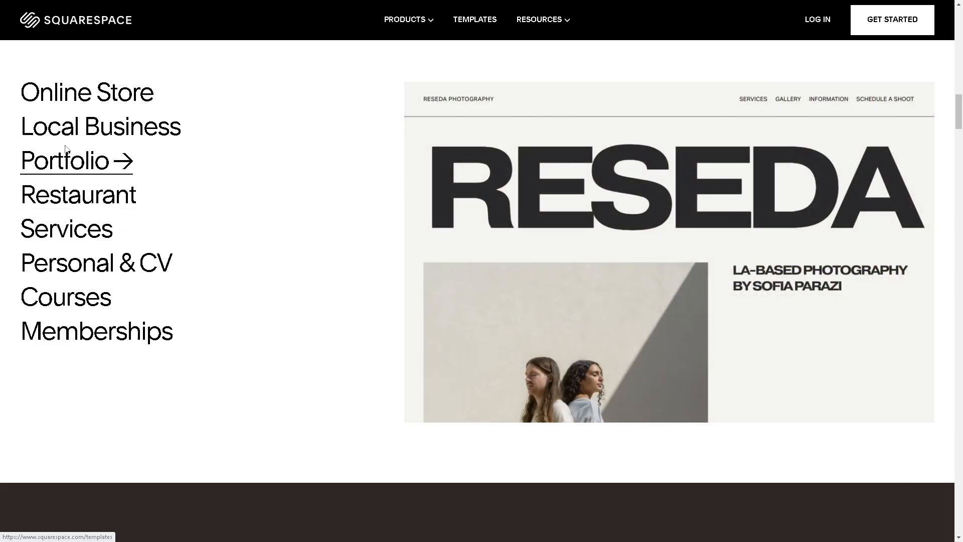
mouse_move(70, 131)
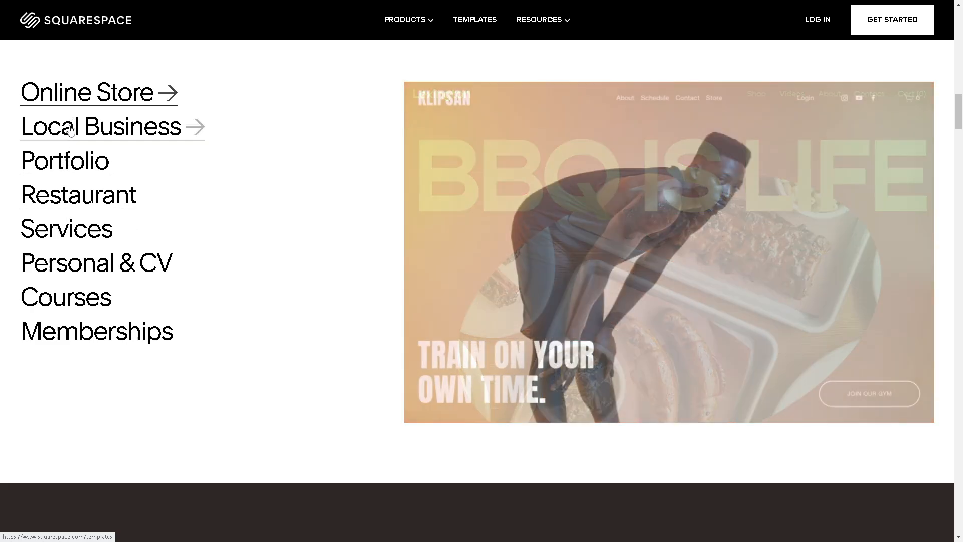
mouse_move(66, 229)
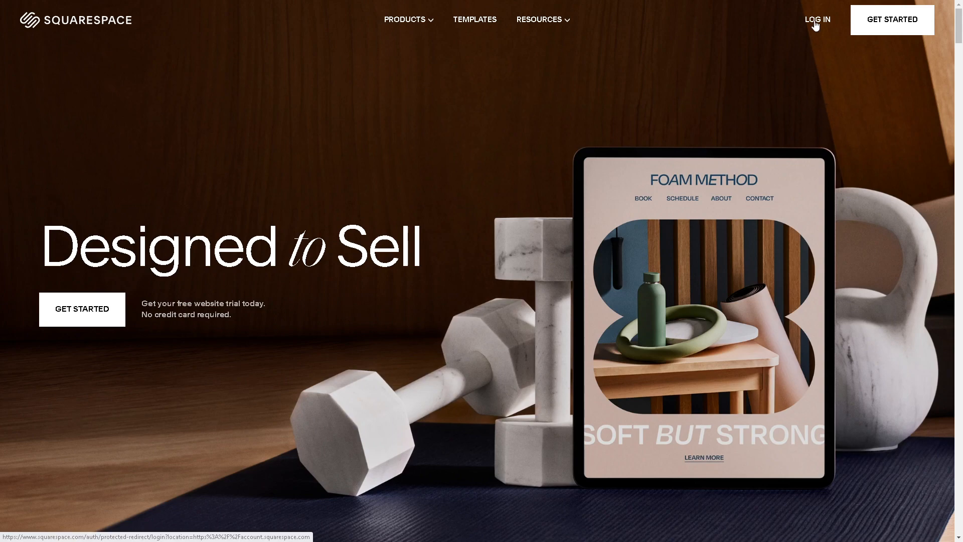
Go from the login page to account creation and show more sign-up options.
left_click(817, 20)
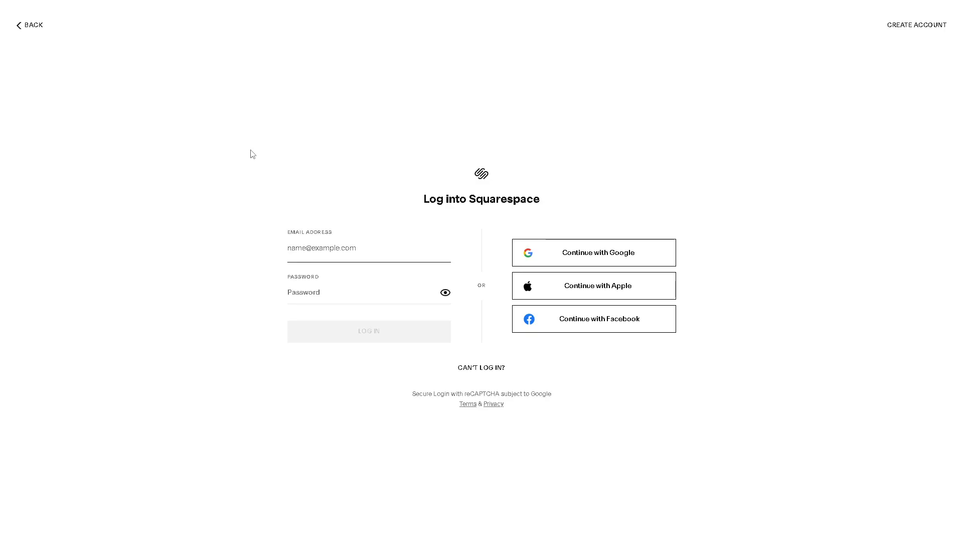
mouse_move(560, 142)
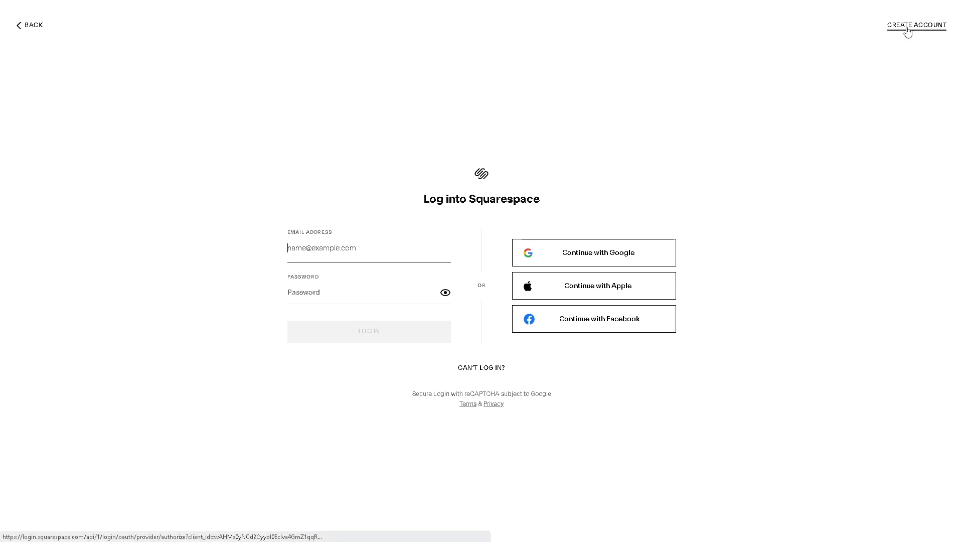
left_click(917, 25)
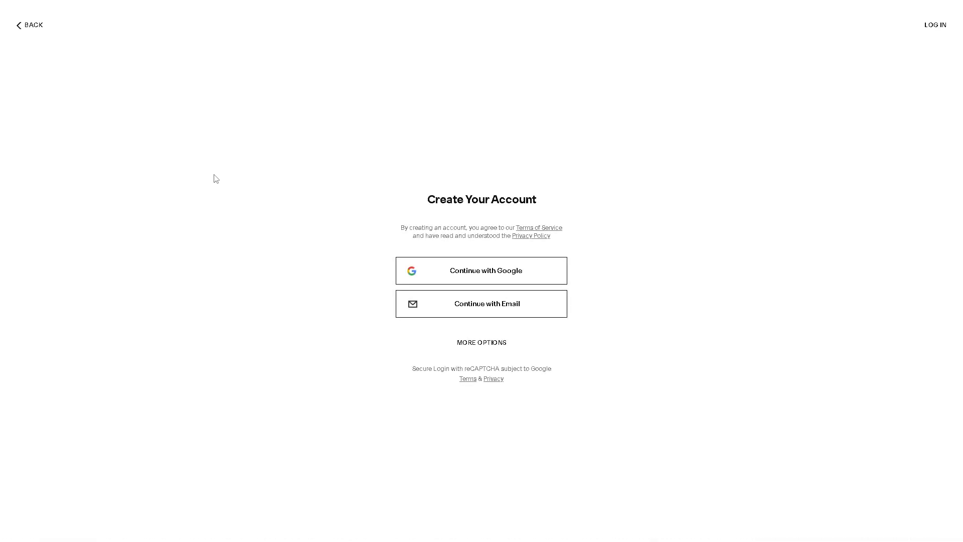
mouse_move(212, 178)
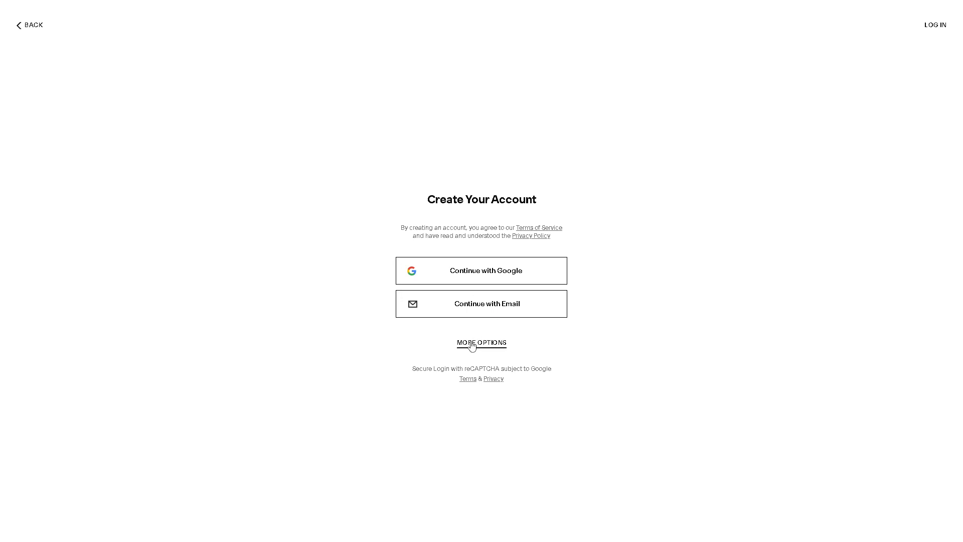
left_click(481, 342)
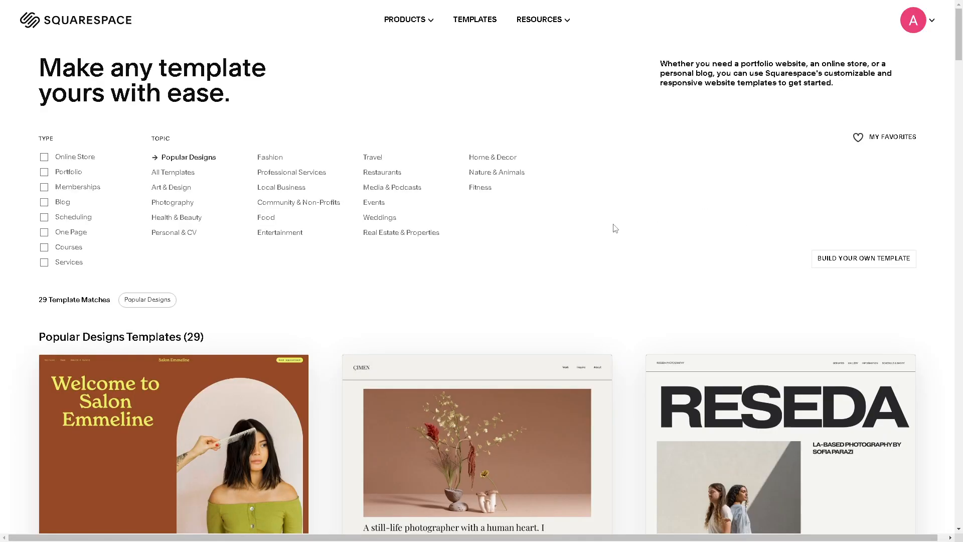
scroll("down", 3)
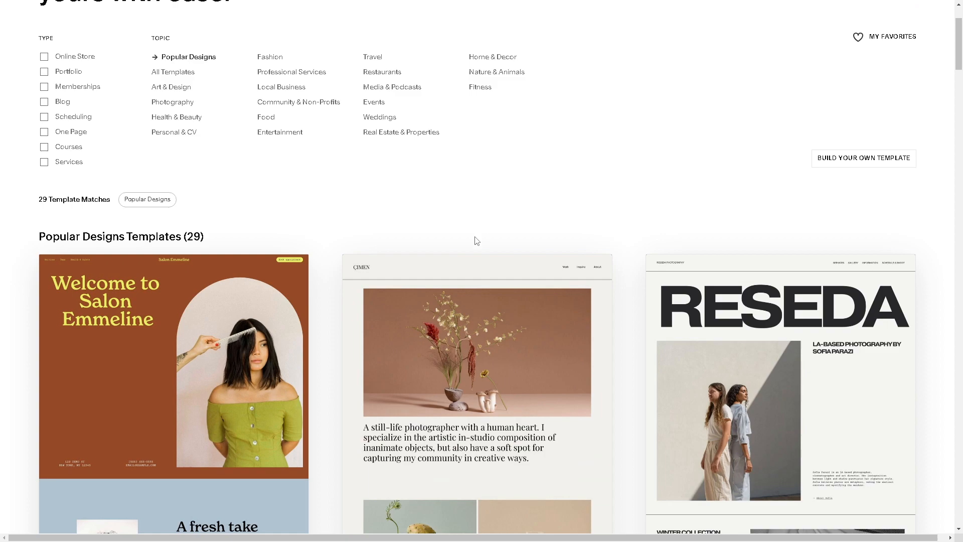
scroll("down", 3)
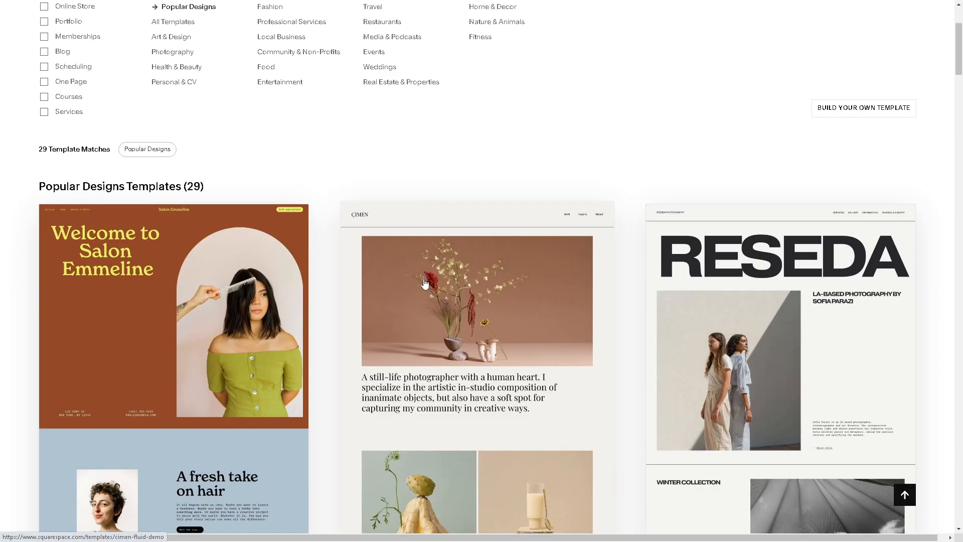
scroll("down", 3)
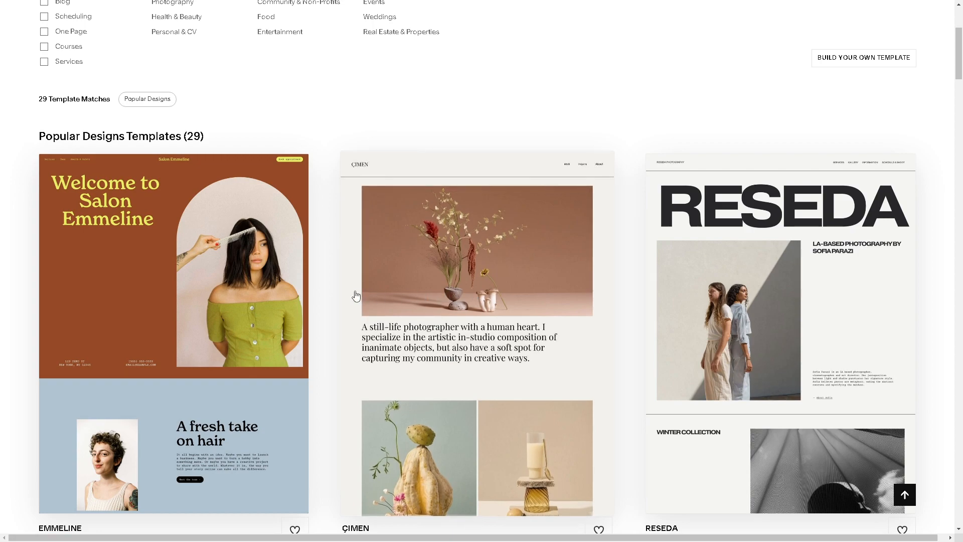
scroll("down", 3)
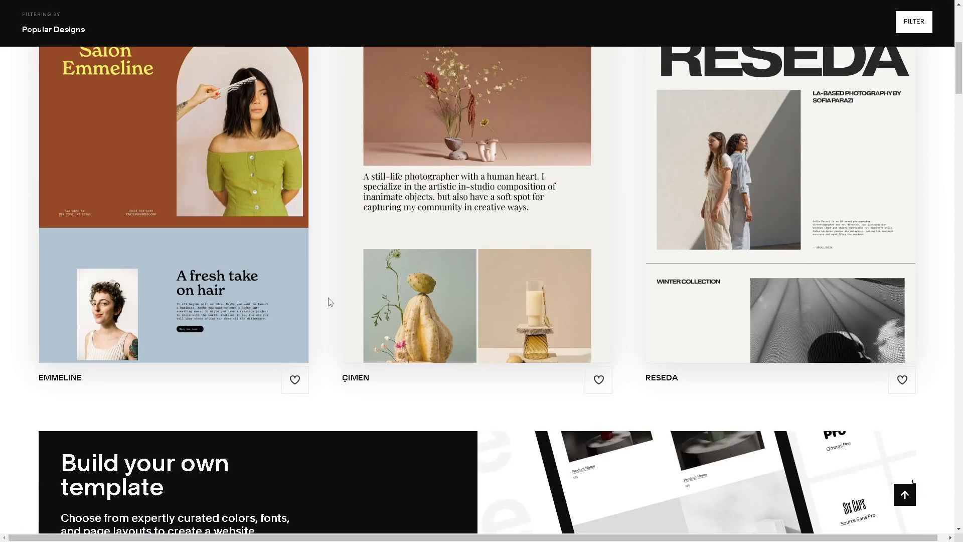
scroll("down", 3)
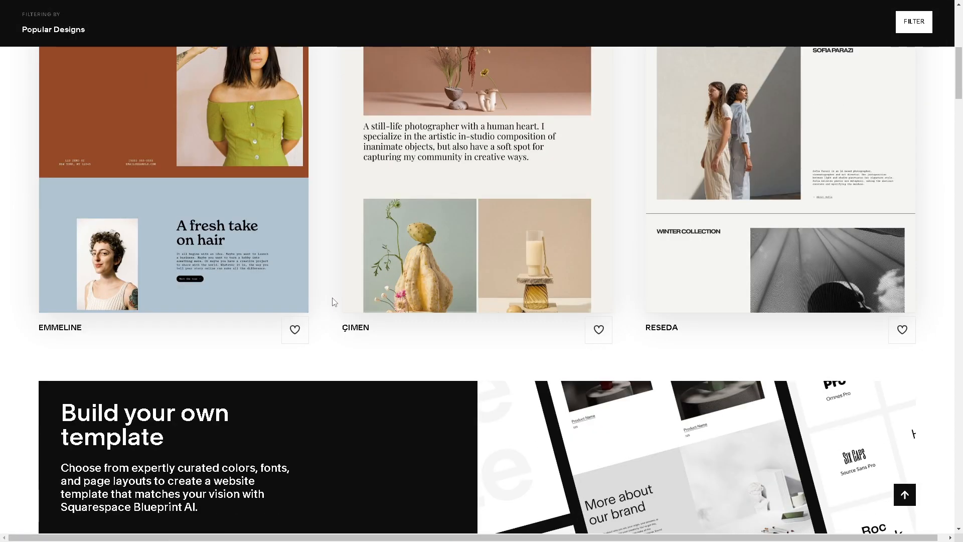
scroll("down", 3)
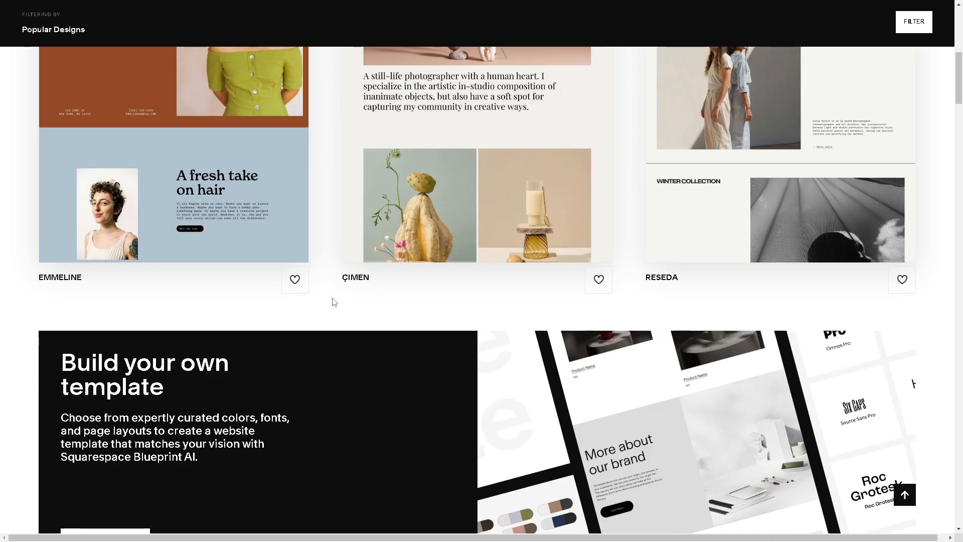
scroll("down", 3)
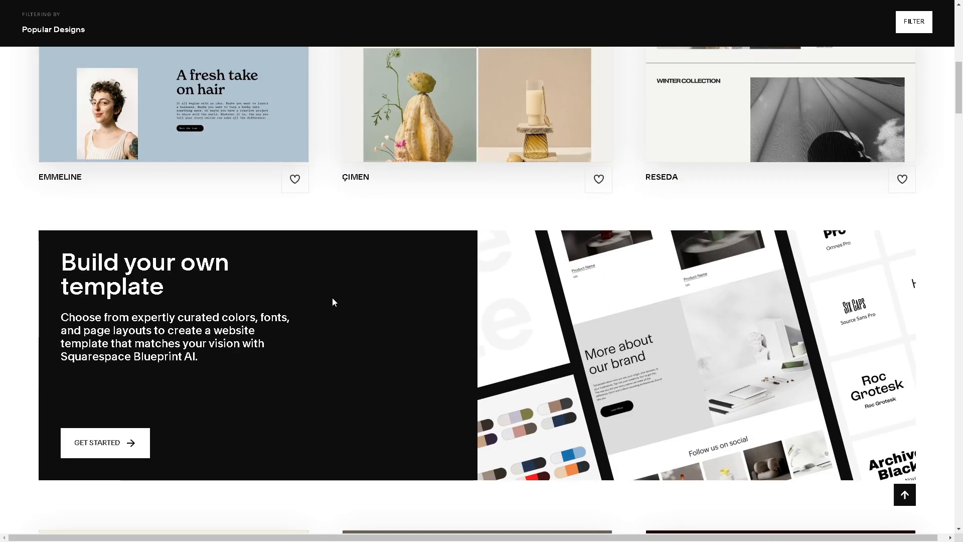
scroll("down", 3)
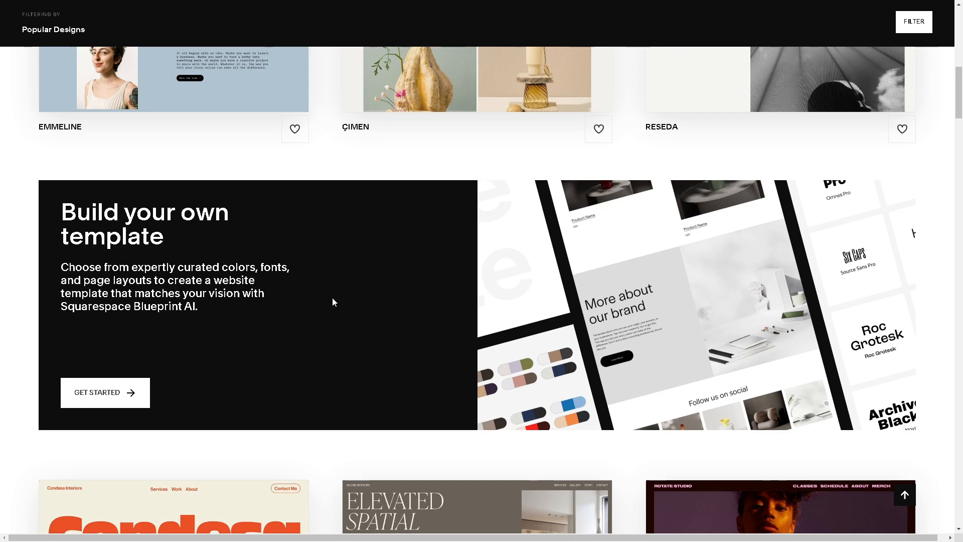
scroll("down", 3)
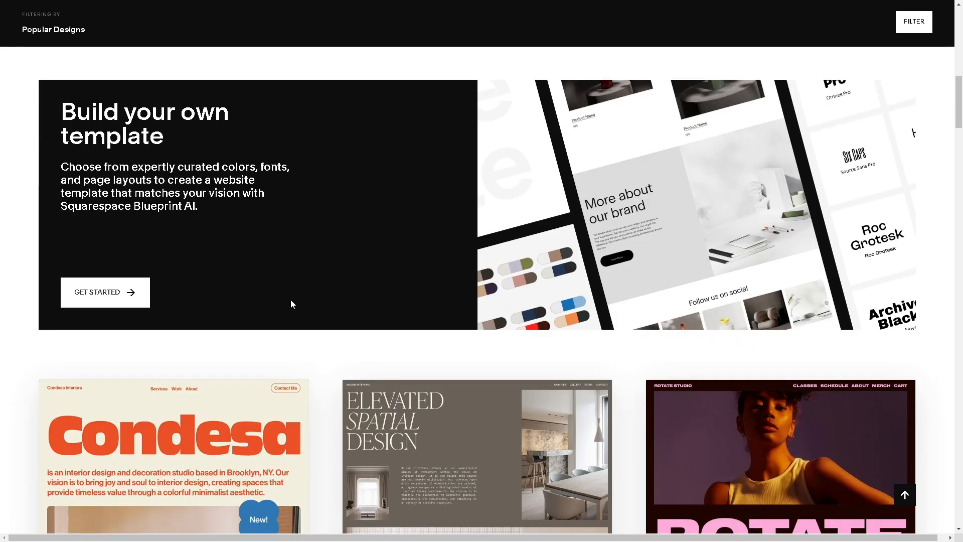
scroll("down", 3)
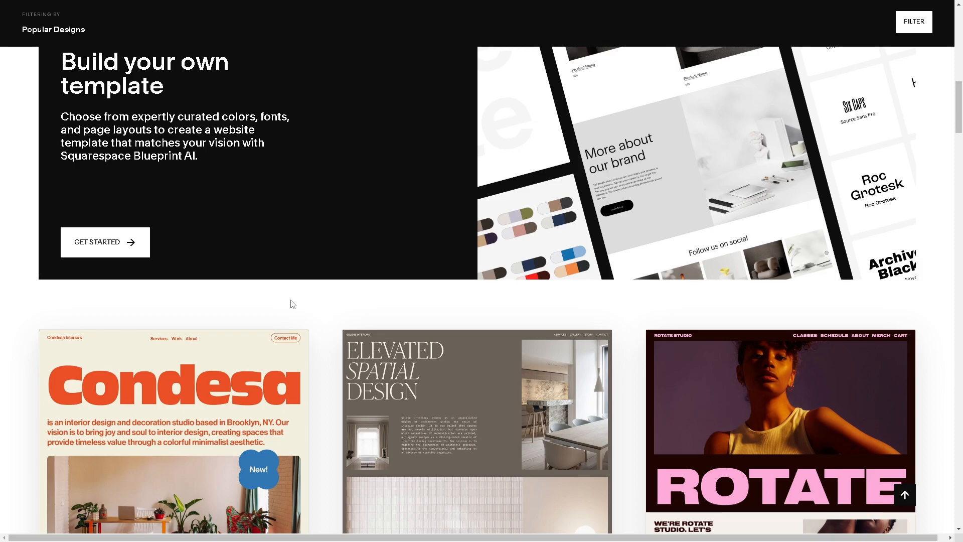
scroll("down", 3)
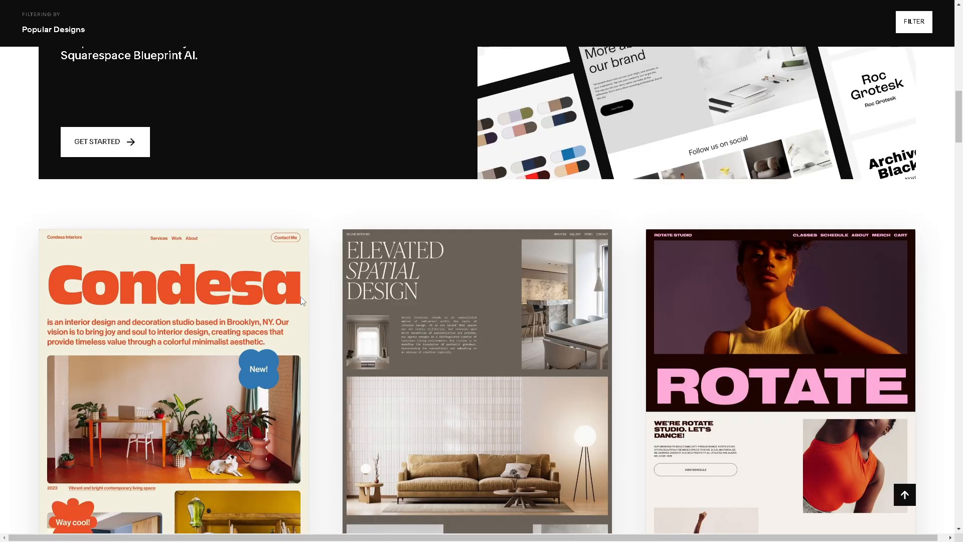
scroll("down", 3)
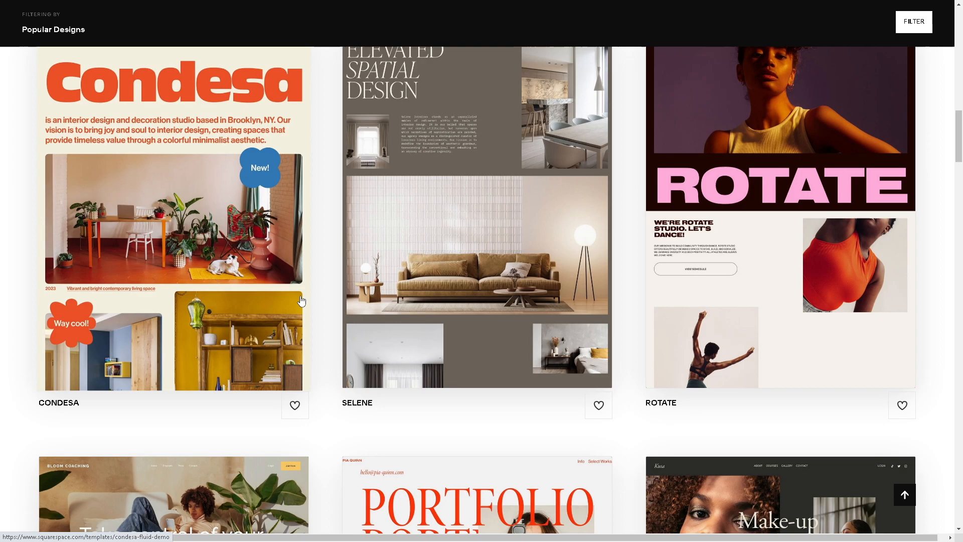
scroll("down", 3)
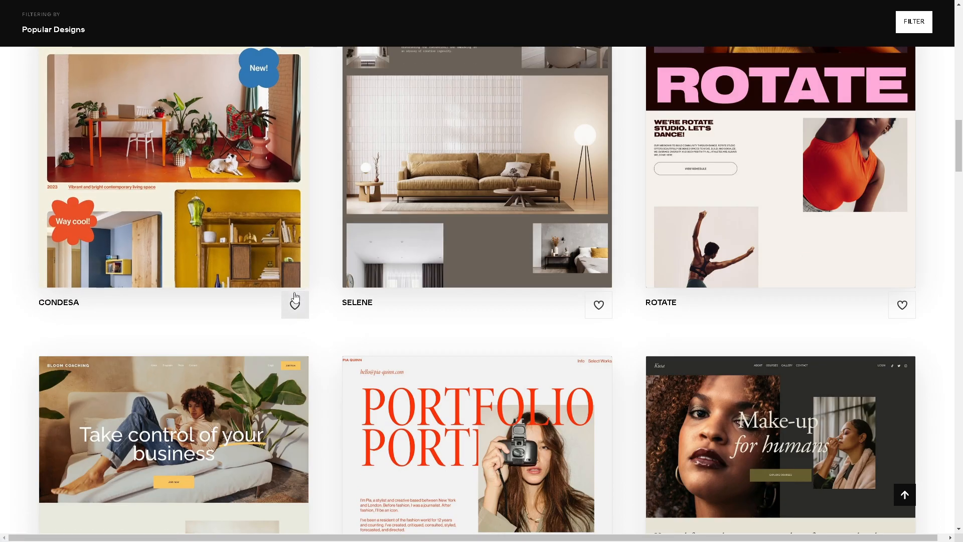
scroll("down", 3)
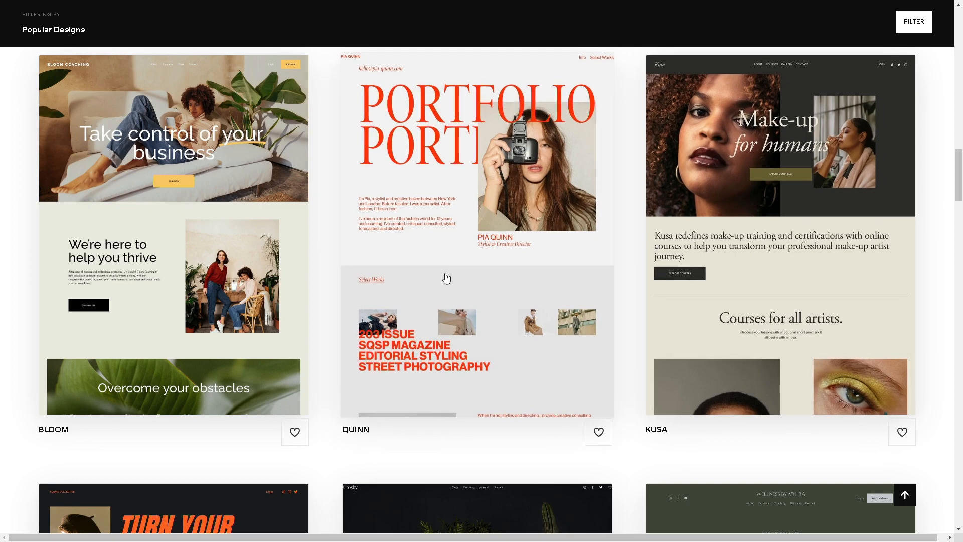
scroll("down", 3)
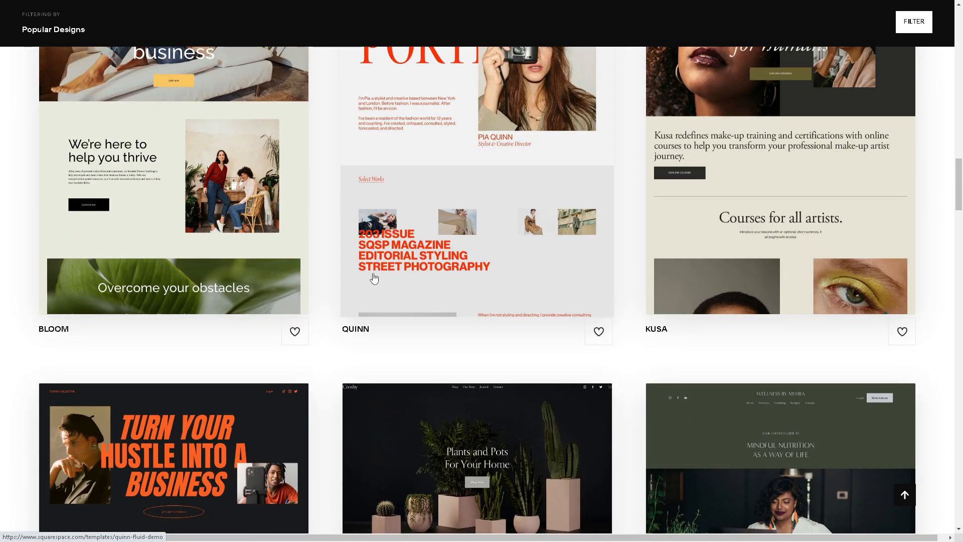
scroll("down", 3)
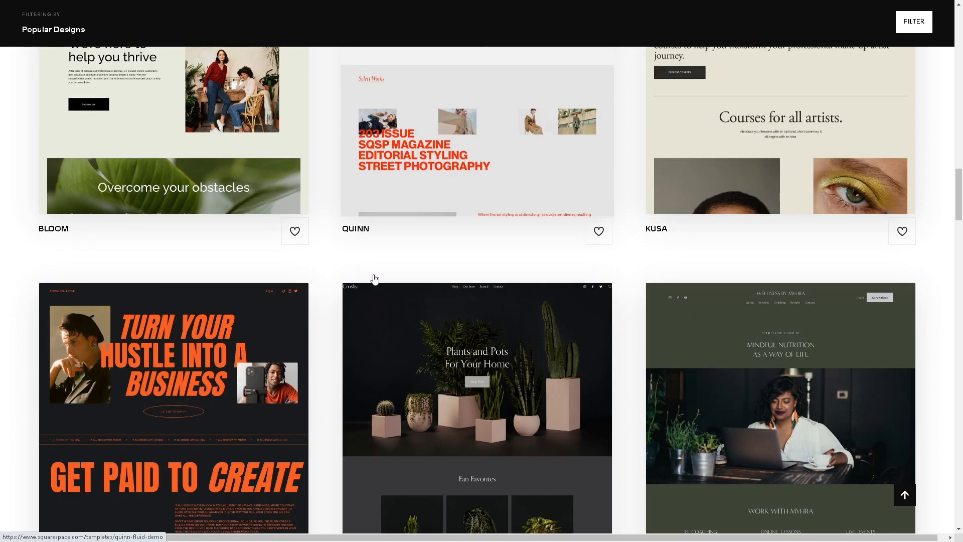
scroll("down", 3)
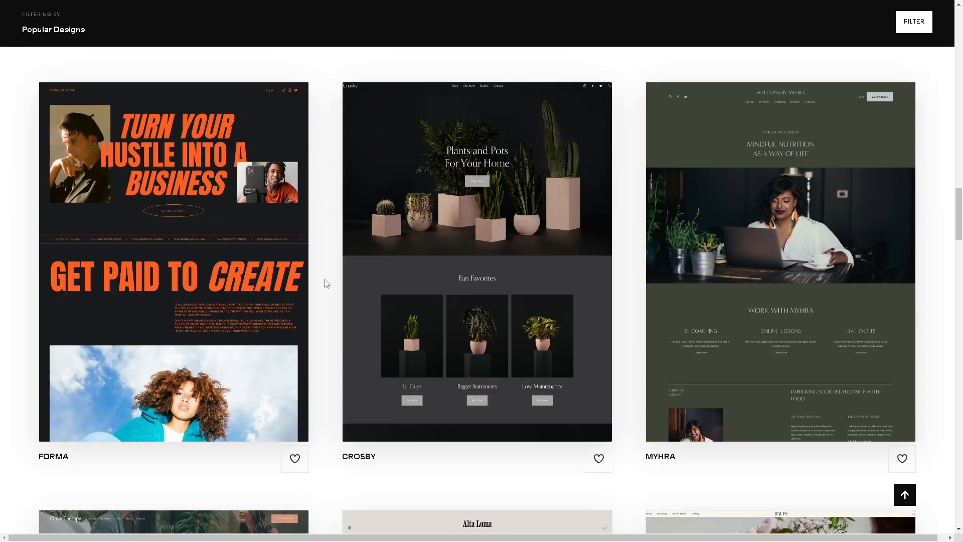
scroll("down", 3)
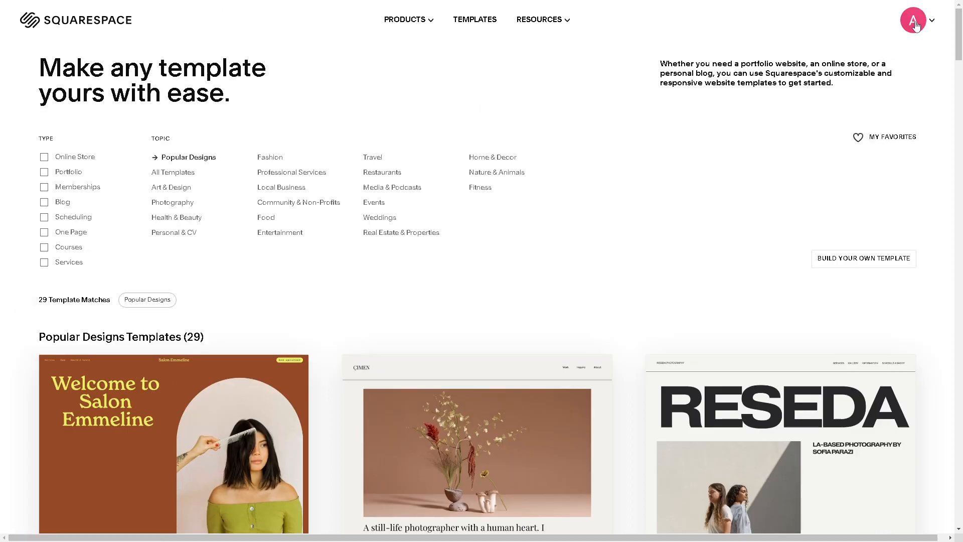
Open the Account Dashboard and launch the oboe-impala Andy Guide website.
left_click(913, 19)
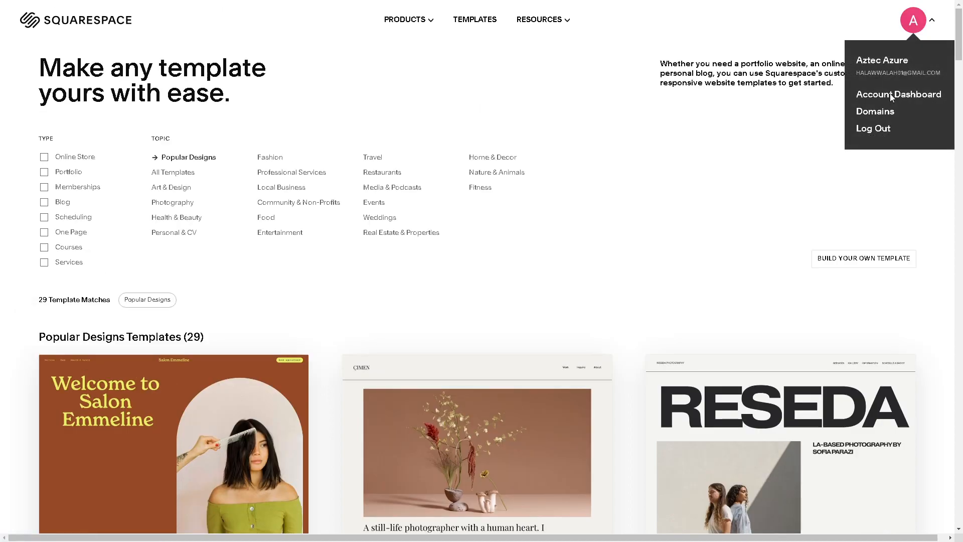
left_click(897, 93)
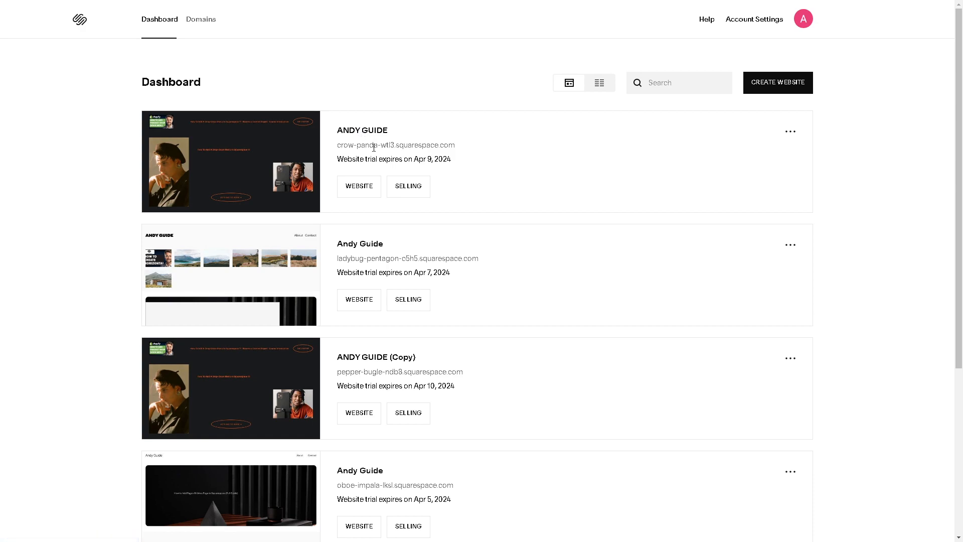
scroll("down", 3)
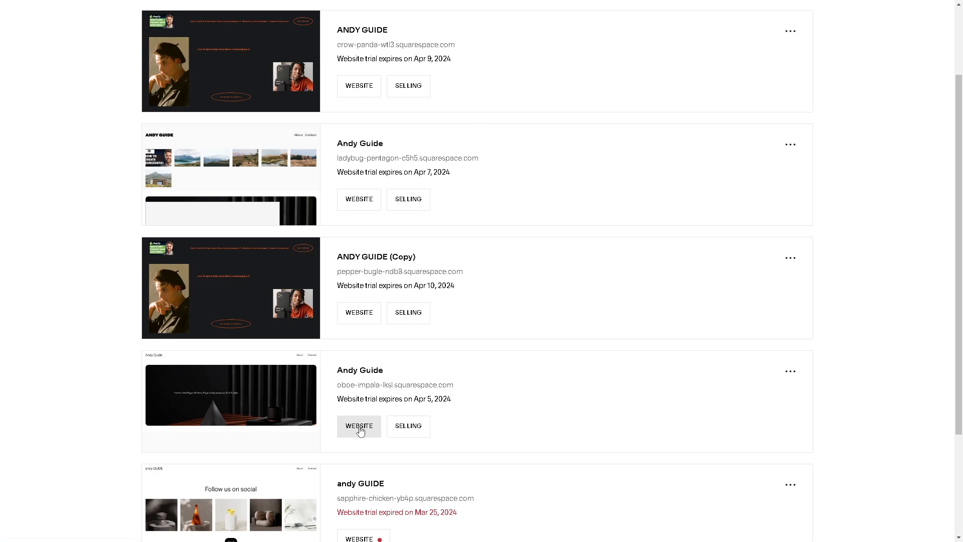
left_click(359, 426)
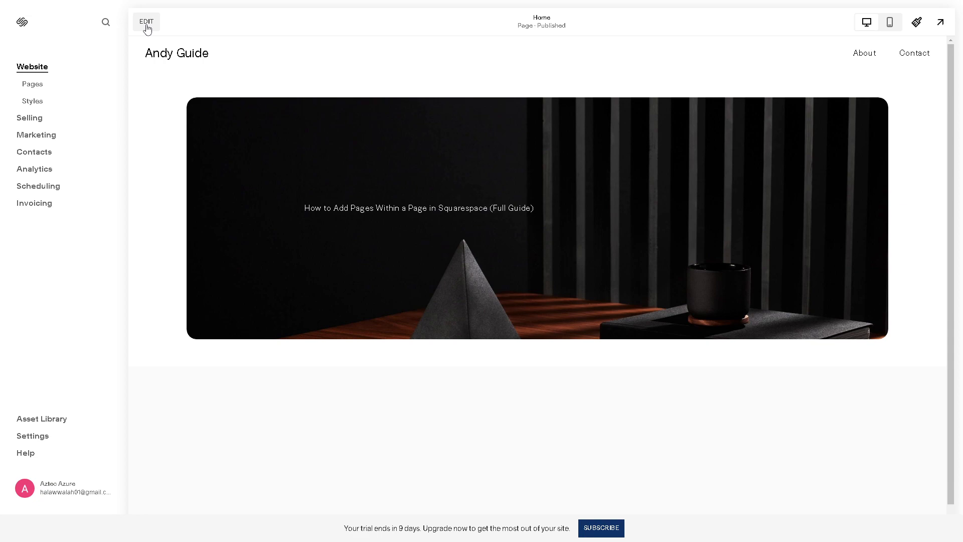
Open the Pages panel and go to Website Tools under Utilities.
left_click(146, 22)
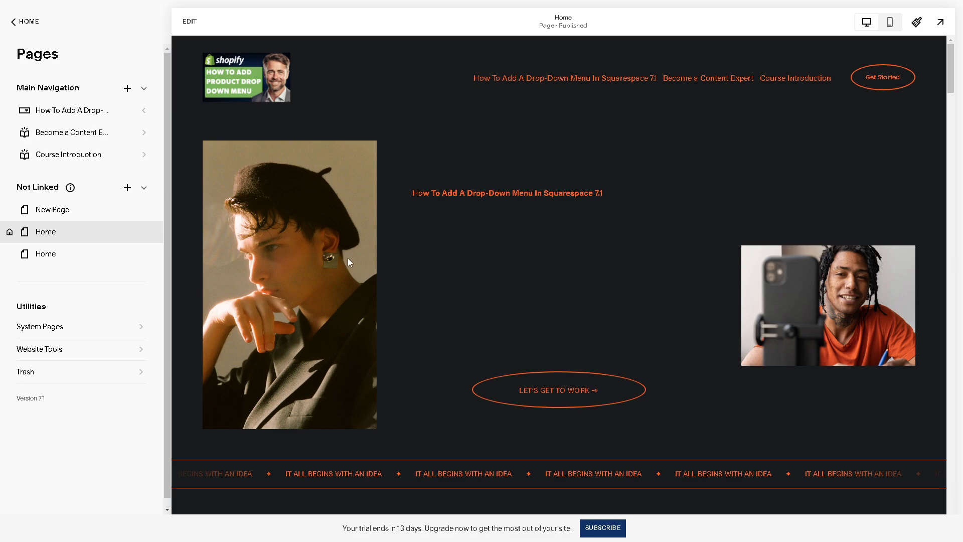
mouse_move(519, 289)
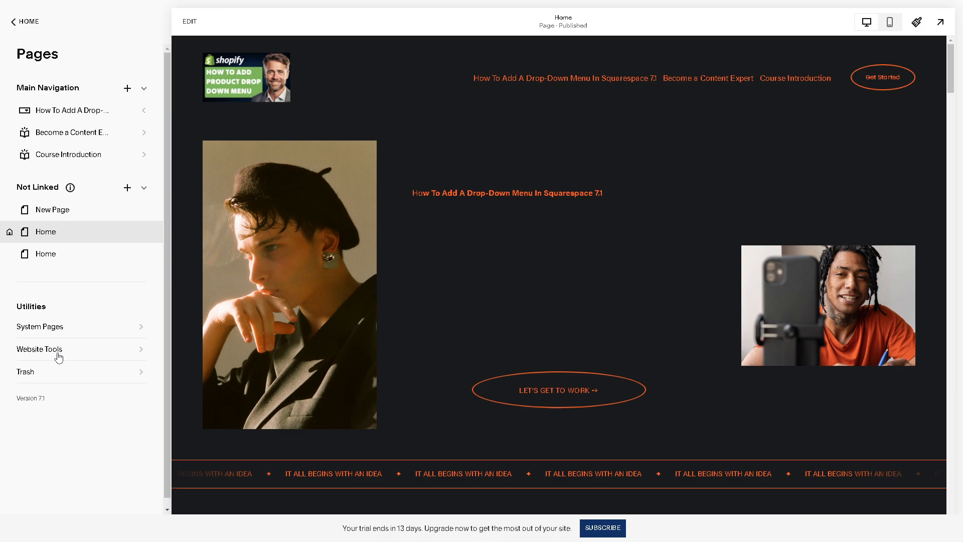
left_click(39, 349)
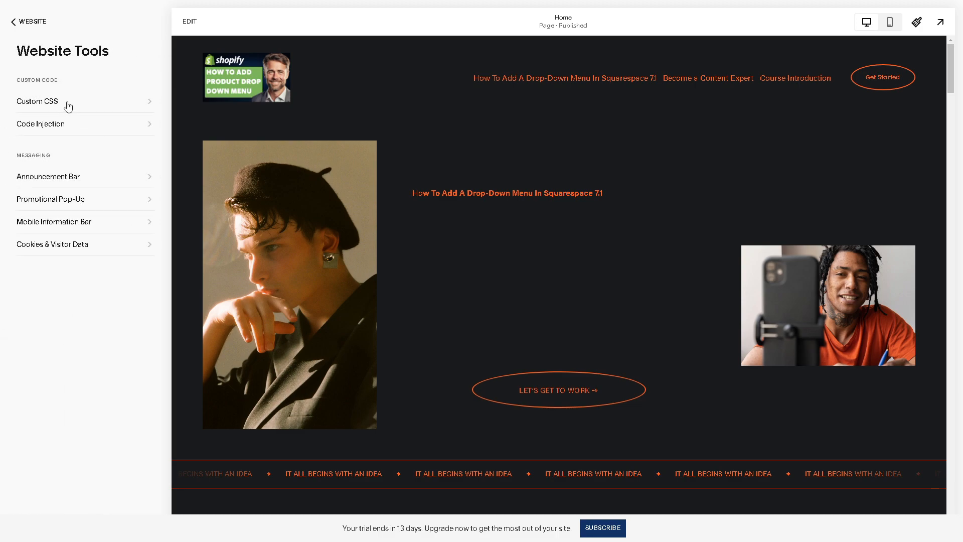
Open Custom CSS under Custom Code and scroll through the homepage preview.
left_click(36, 101)
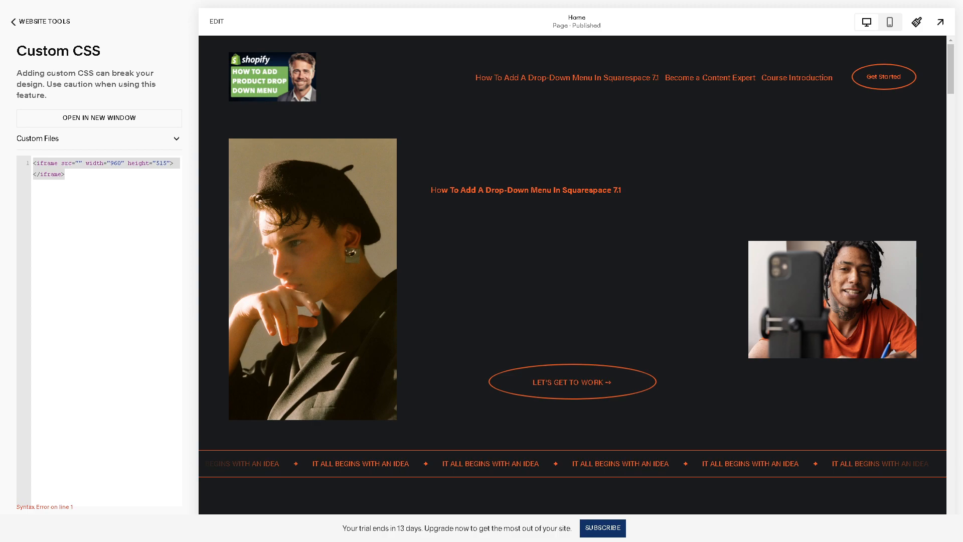
mouse_move(326, 222)
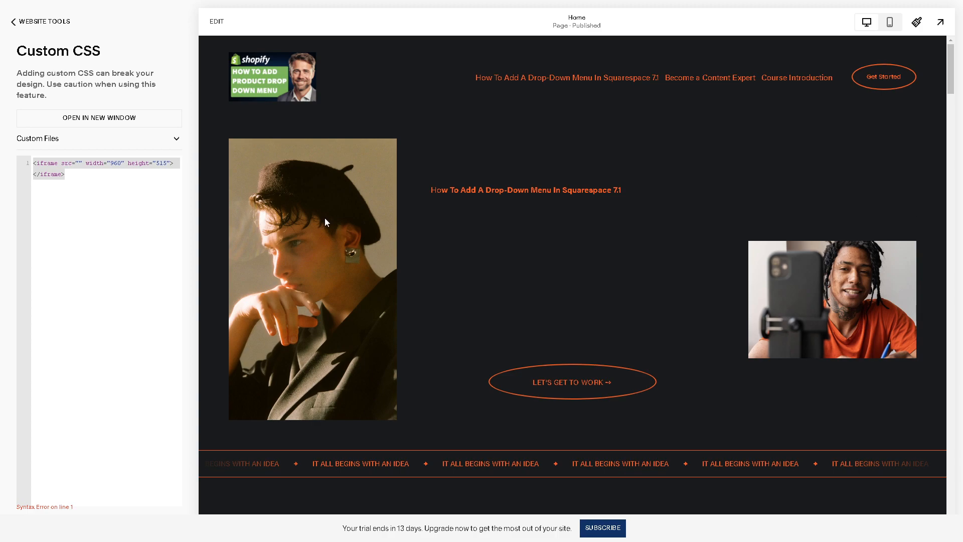
scroll("down", 3)
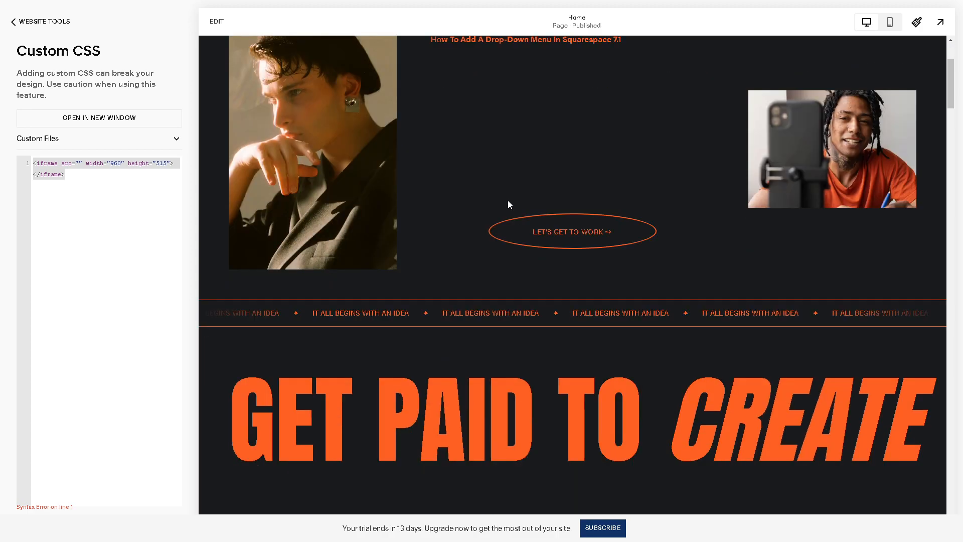
scroll("down", 3)
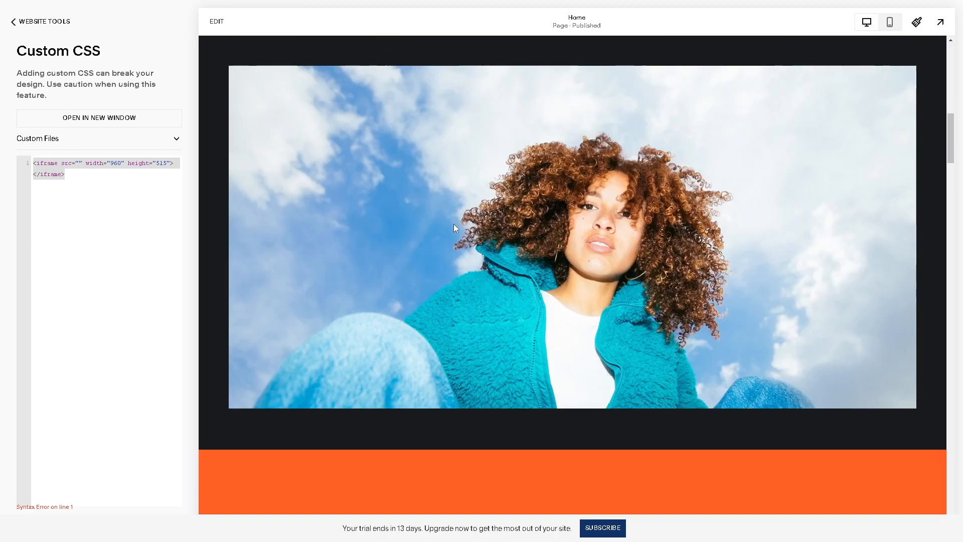
scroll("down", 3)
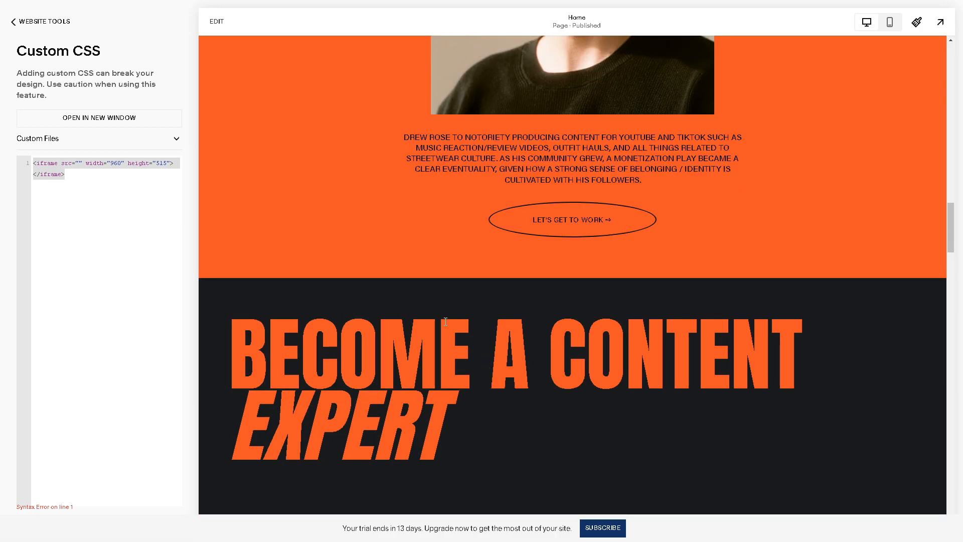
scroll("down", 3)
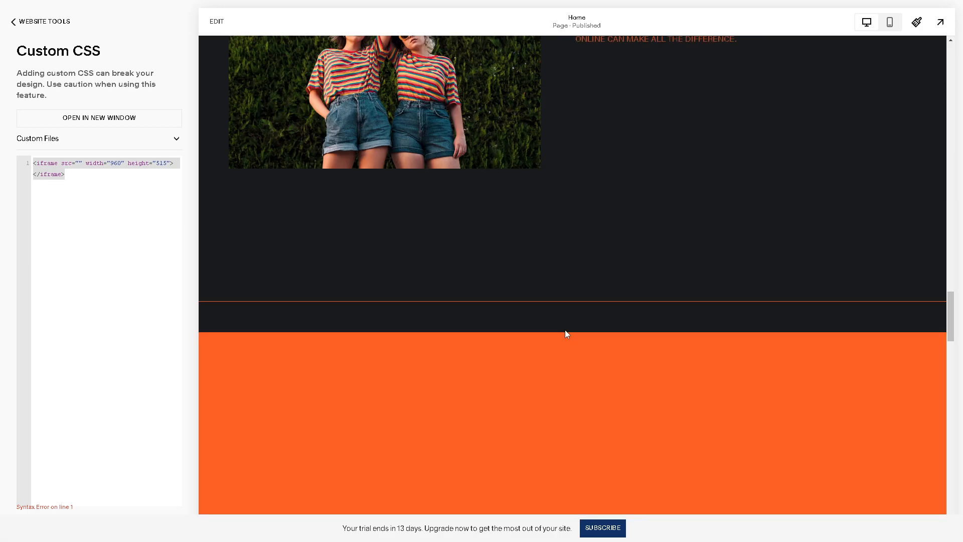
Review the input border and background CSS, then pop the editor into a new window.
scroll("down", 3)
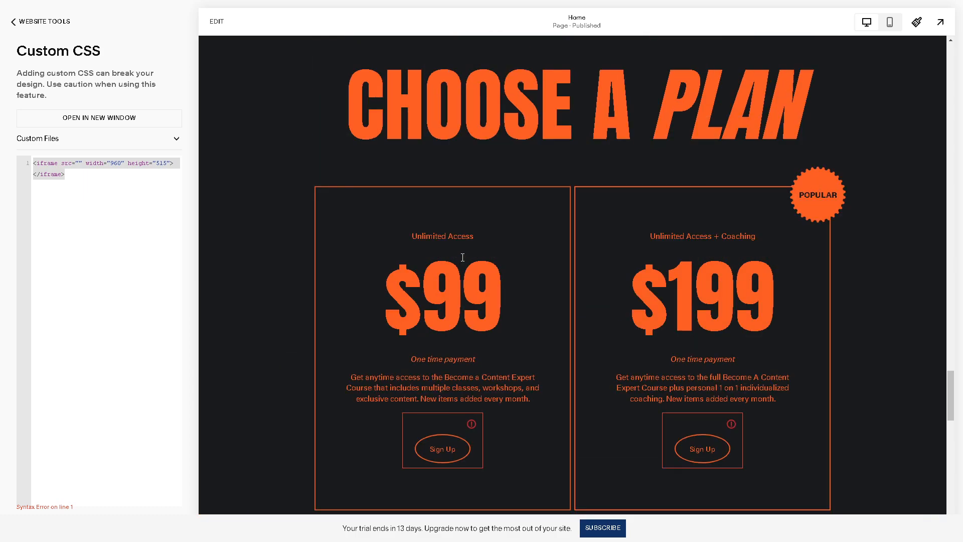
scroll("down", 3)
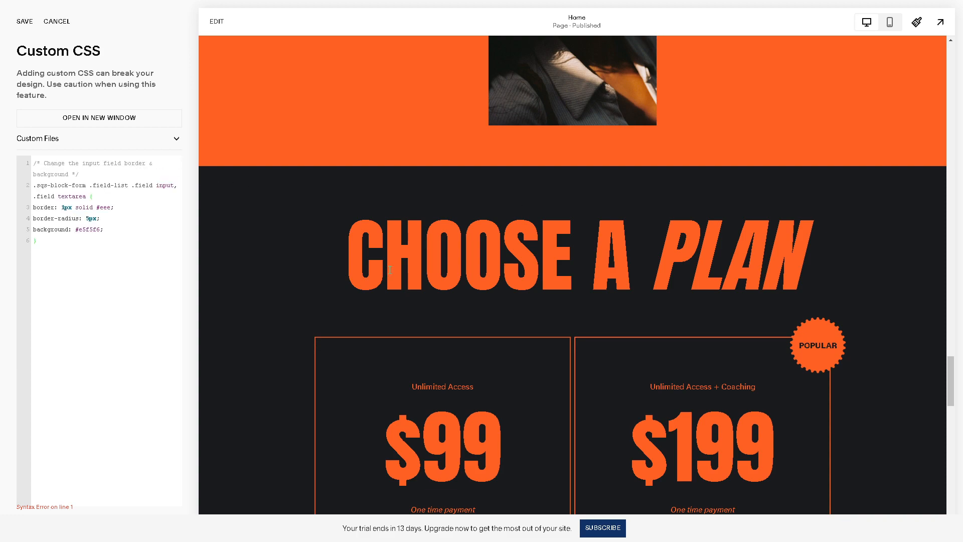
scroll("down", 3)
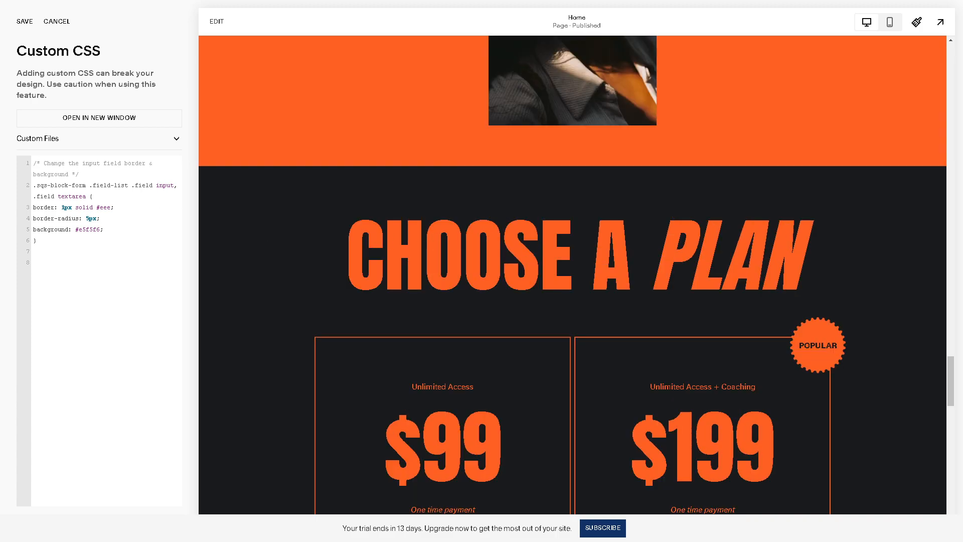
left_click(98, 118)
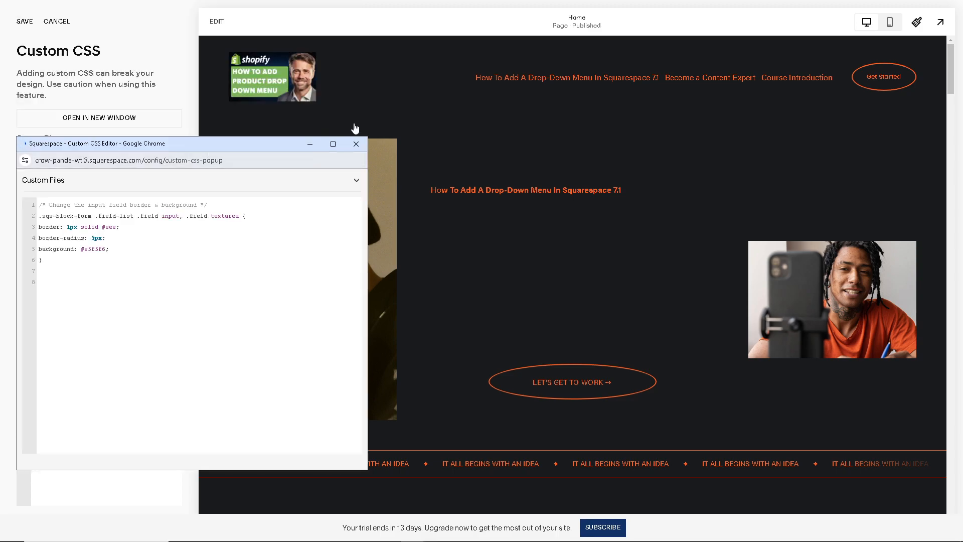
Below the first rule, add a '/* Change the focus style */' comment with the focus, required and submit CSS.
left_click(356, 144)
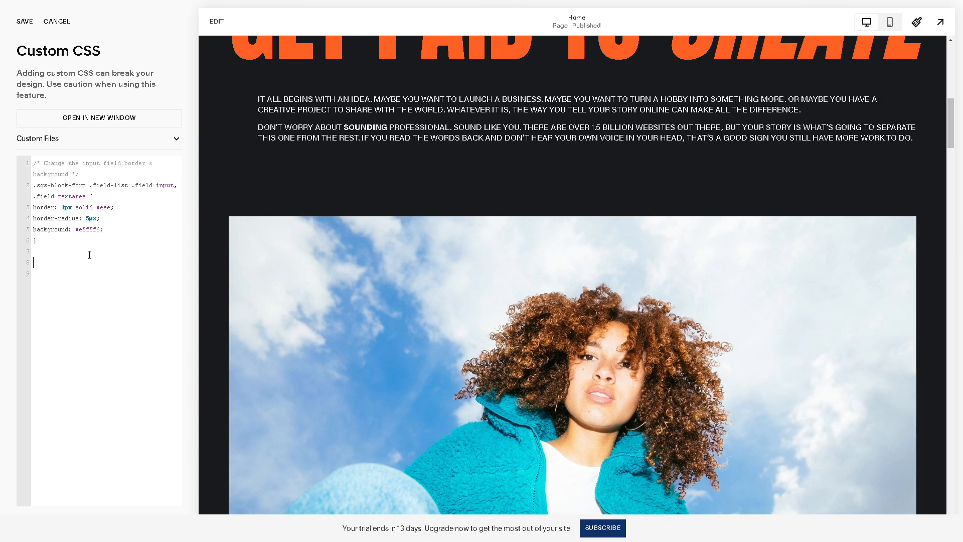
type("/* Change the focus style */")
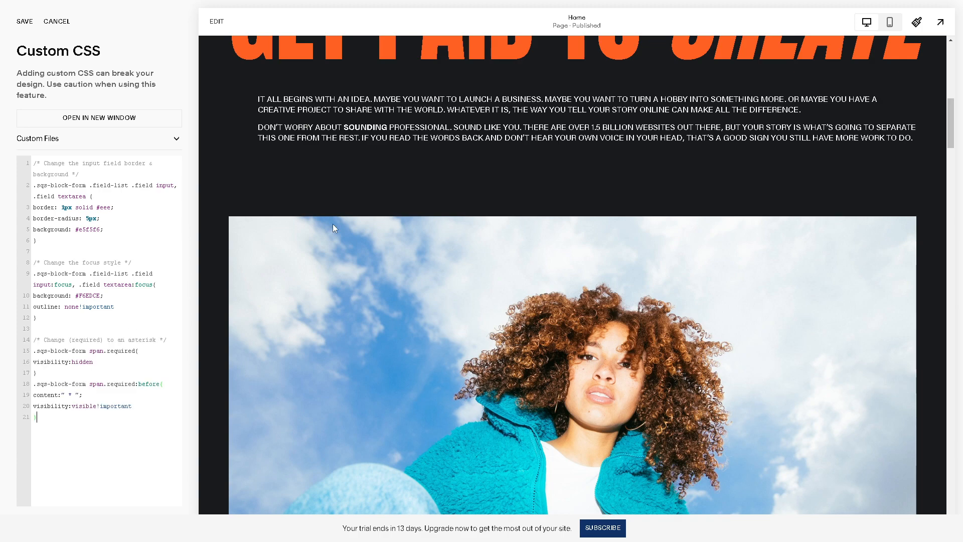
scroll("down", 3)
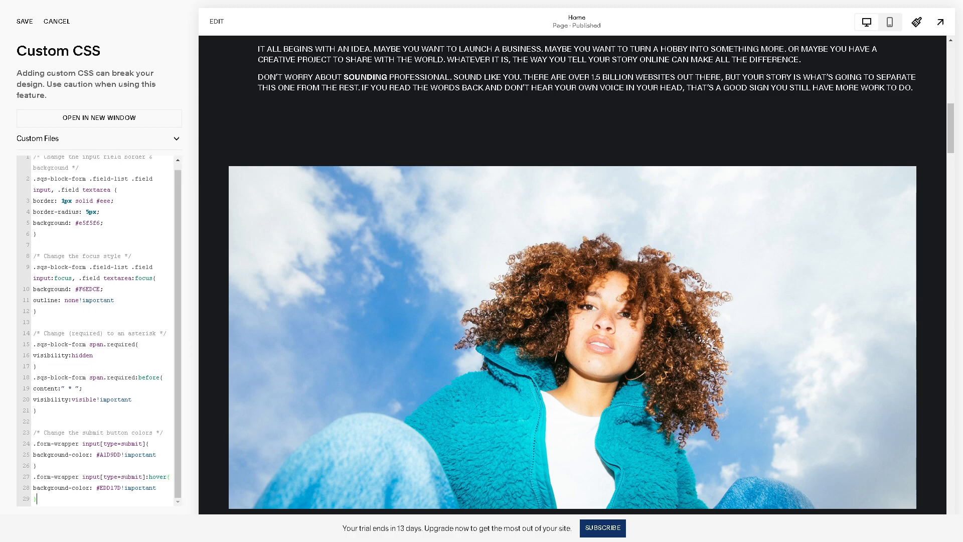
scroll("up", 3)
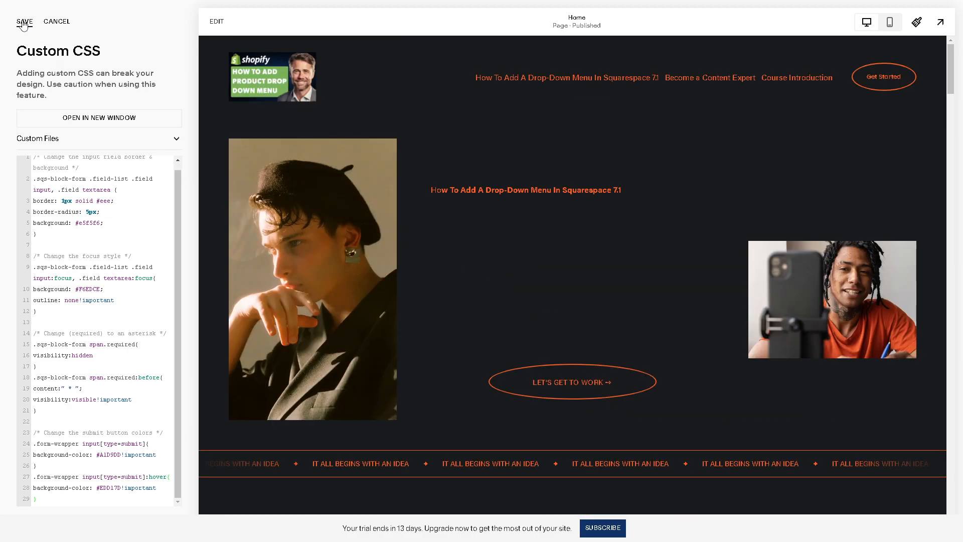
Save the custom CSS and expand the Custom Files section.
left_click(24, 21)
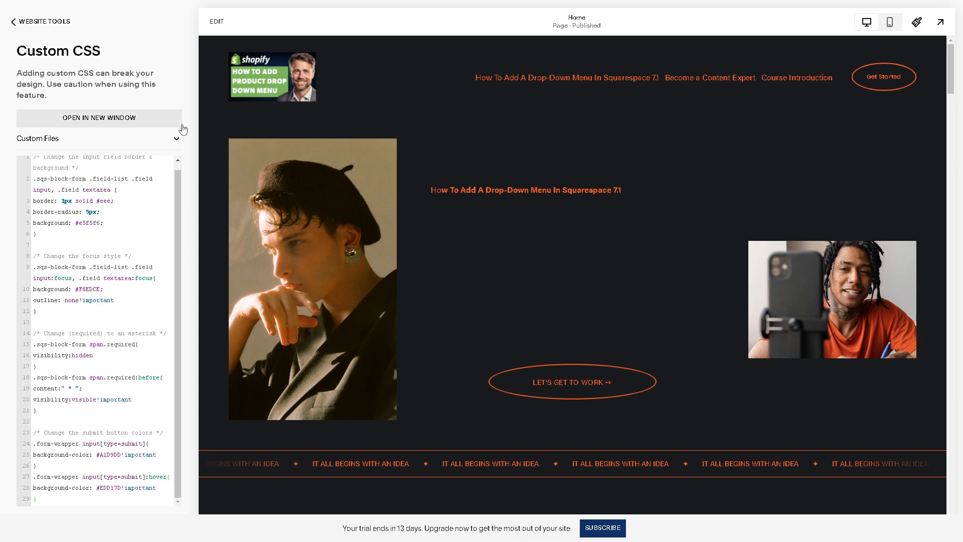
mouse_move(172, 149)
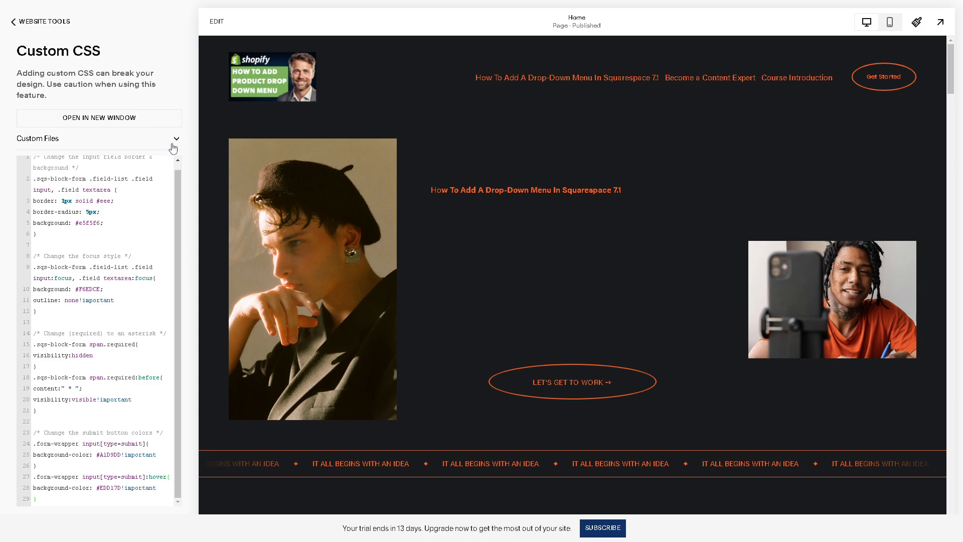
left_click(99, 118)
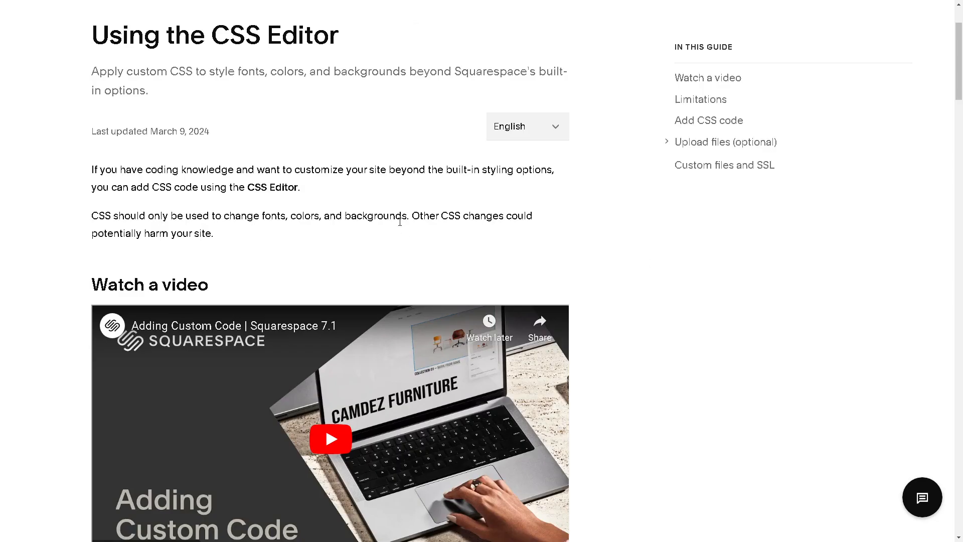
Scroll the CSS editor help guide down to the Limitations section.
scroll("down", 3)
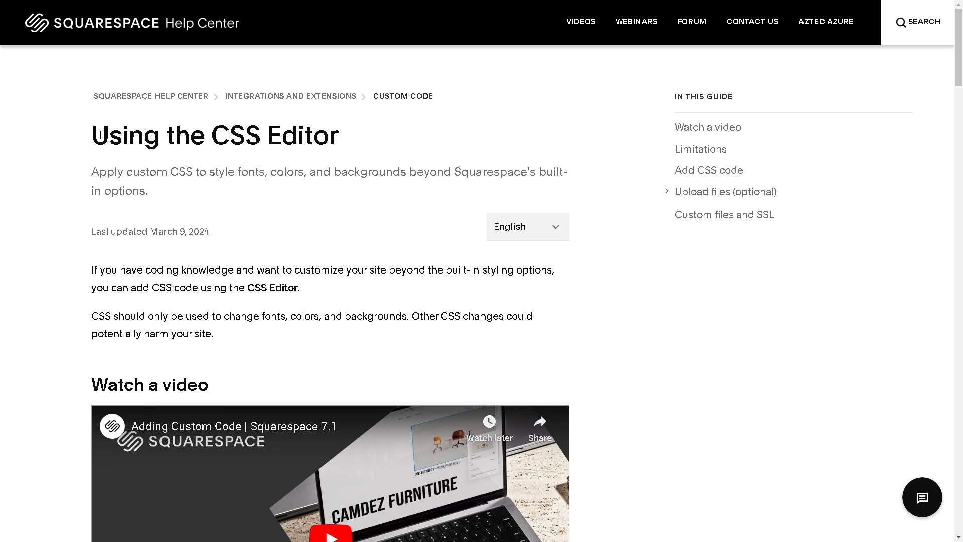
mouse_move(218, 259)
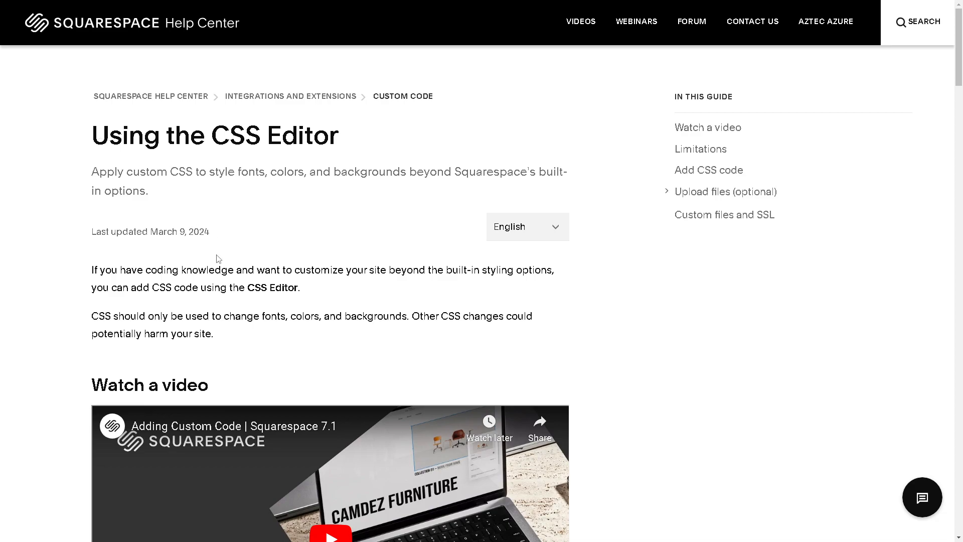
scroll("down", 3)
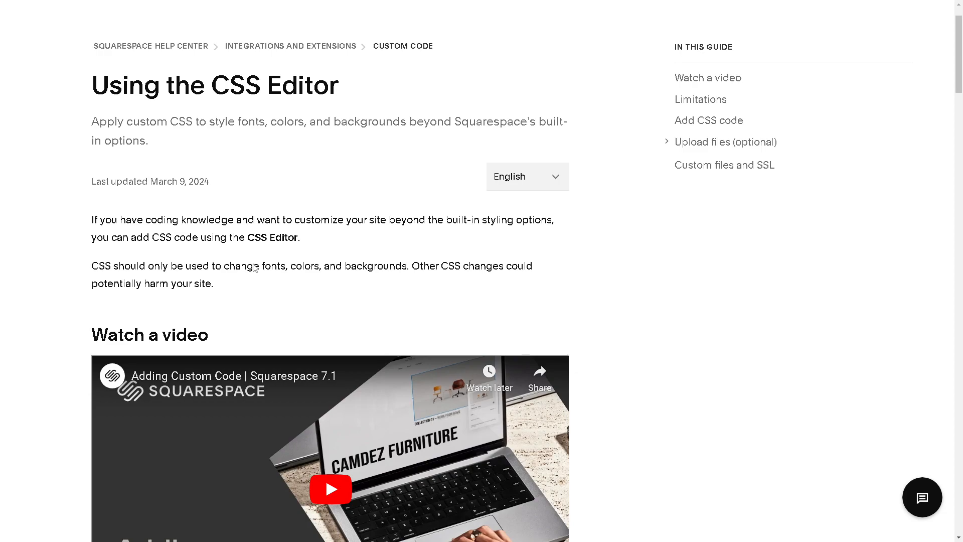
scroll("down", 3)
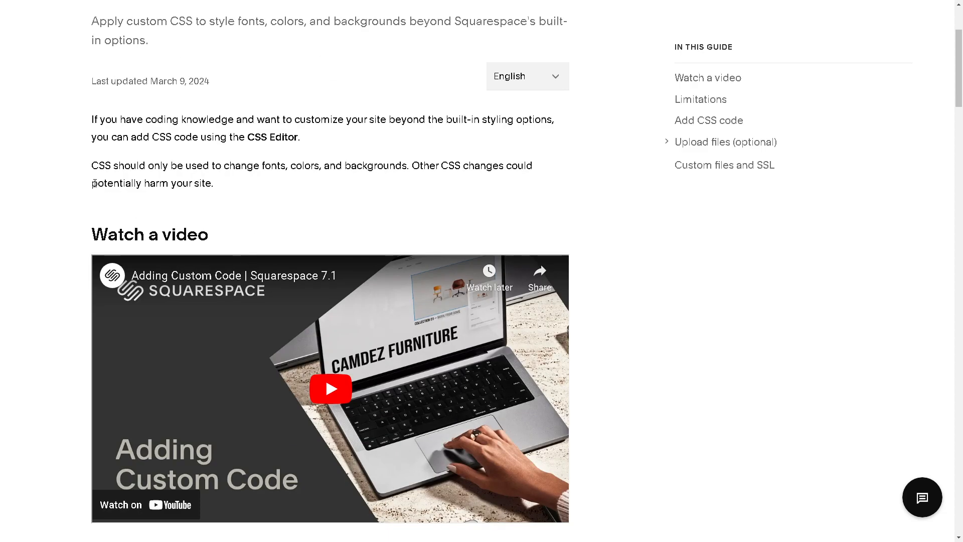
scroll("down", 3)
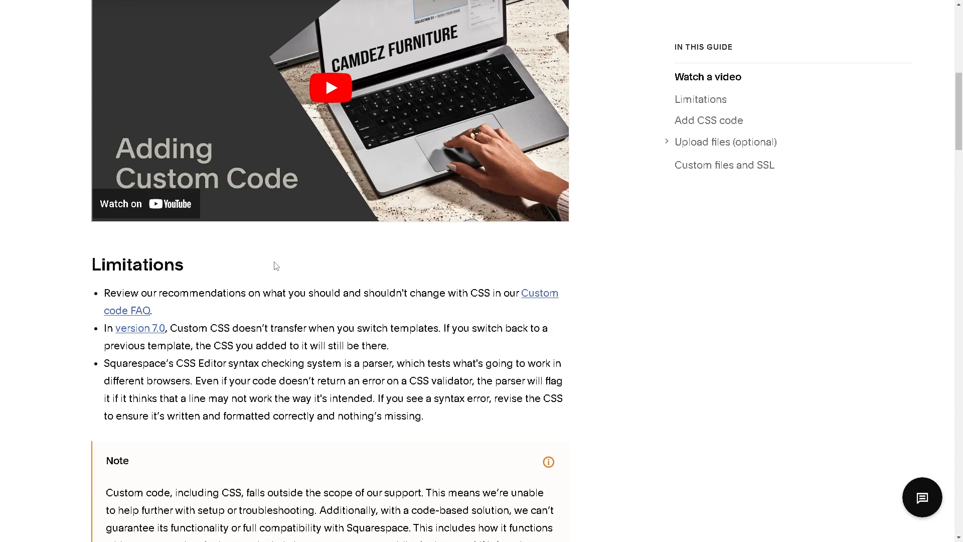
double_click(136, 265)
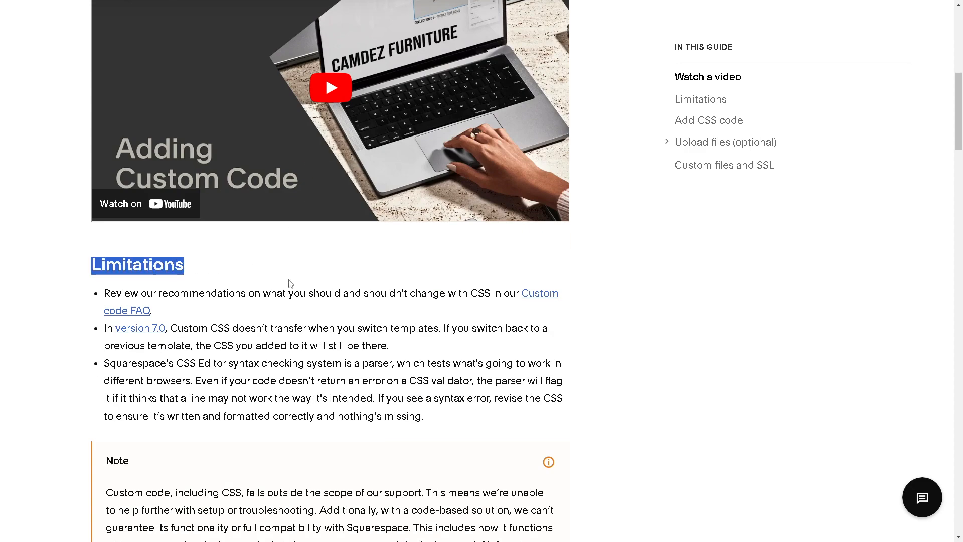
scroll("down", 3)
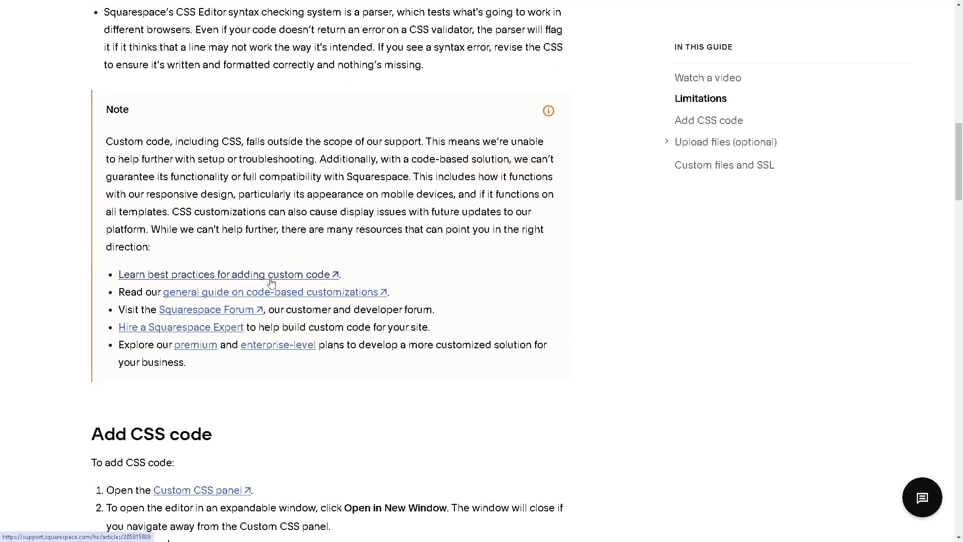
Read through 'Add CSS code' down to 'Upload files (optional)'.
scroll("down", 3)
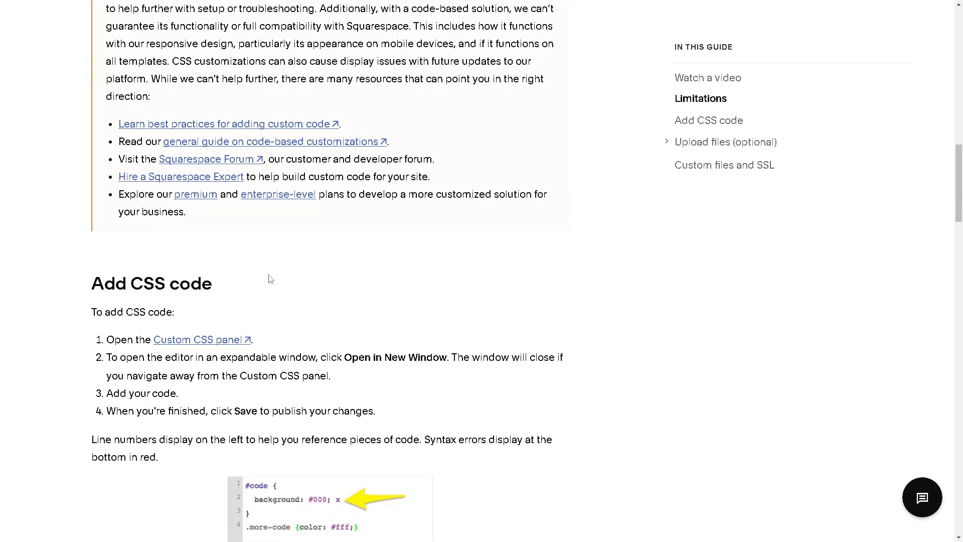
scroll("down", 3)
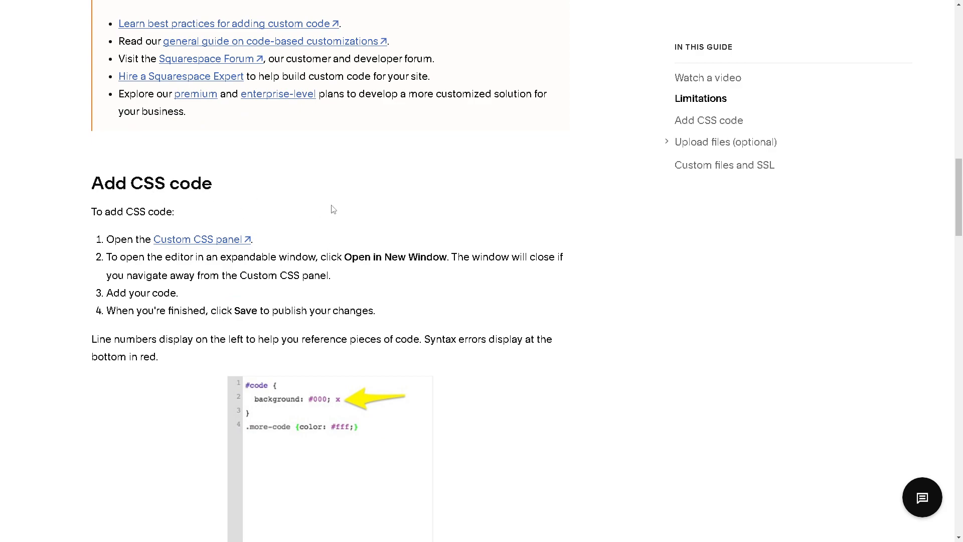
mouse_move(197, 245)
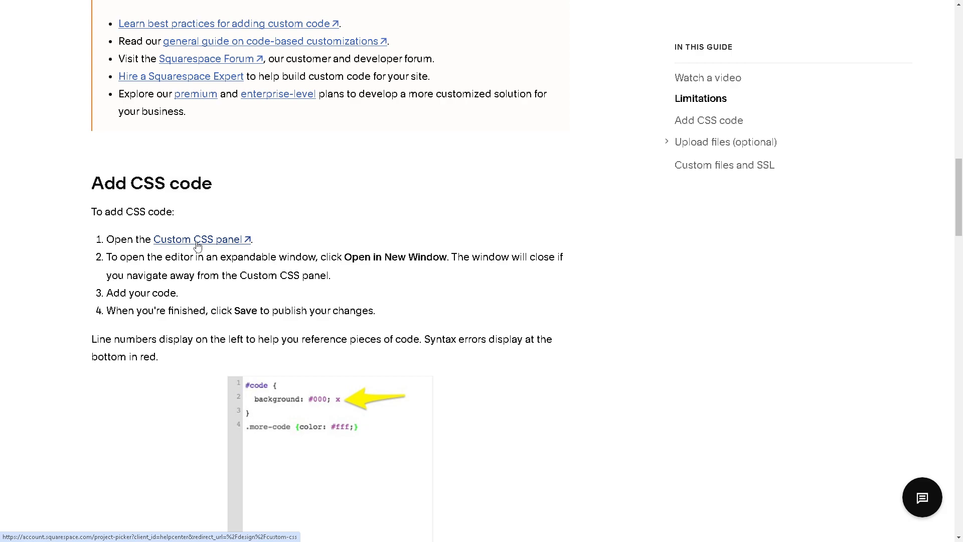
scroll("down", 3)
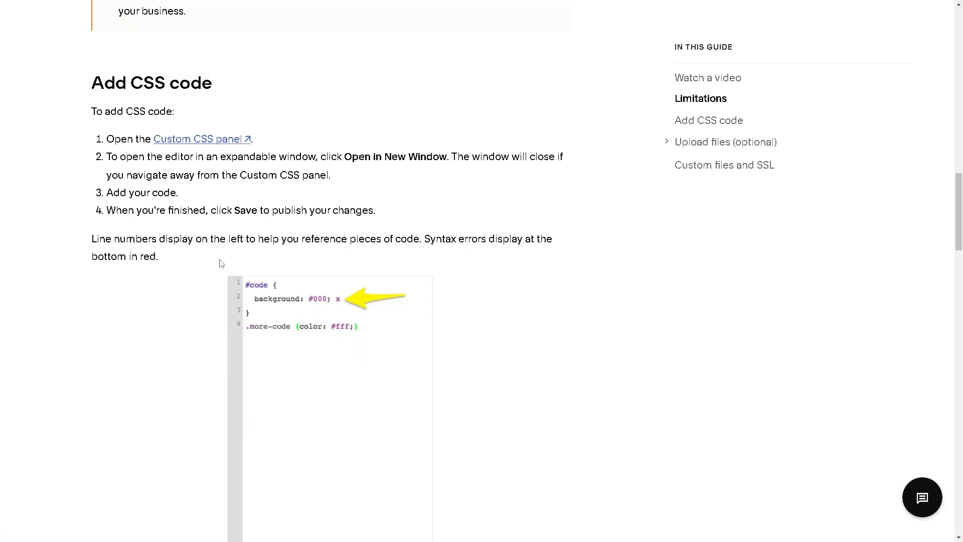
double_click(137, 239)
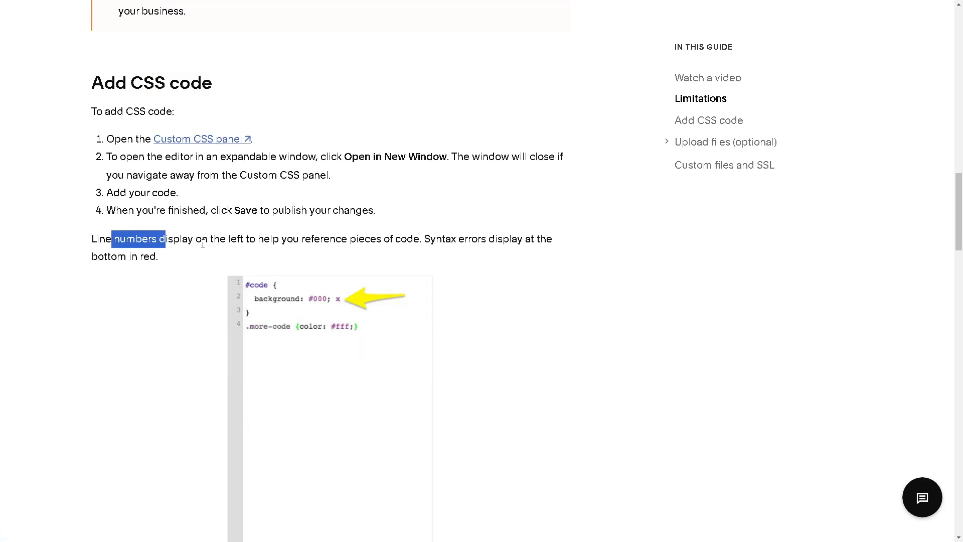
mouse_move(174, 263)
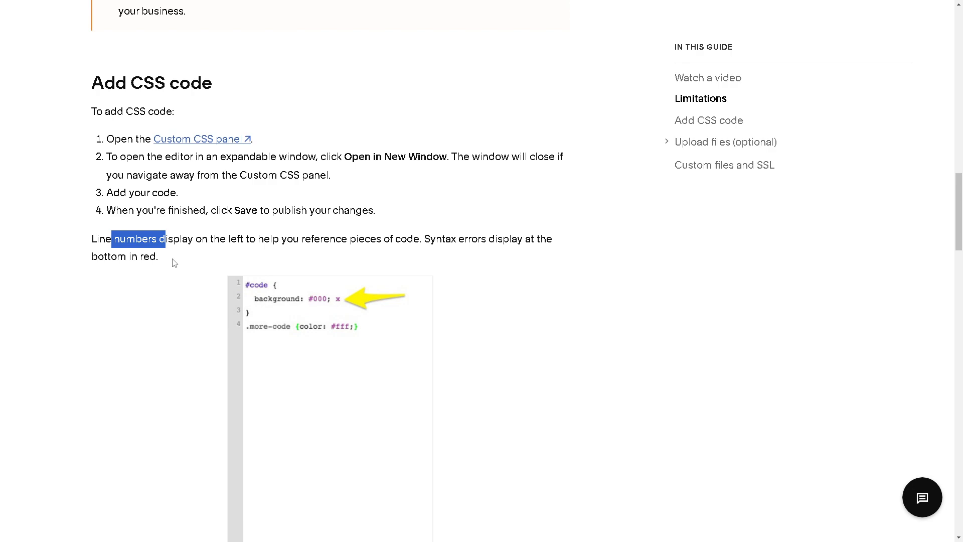
mouse_move(251, 258)
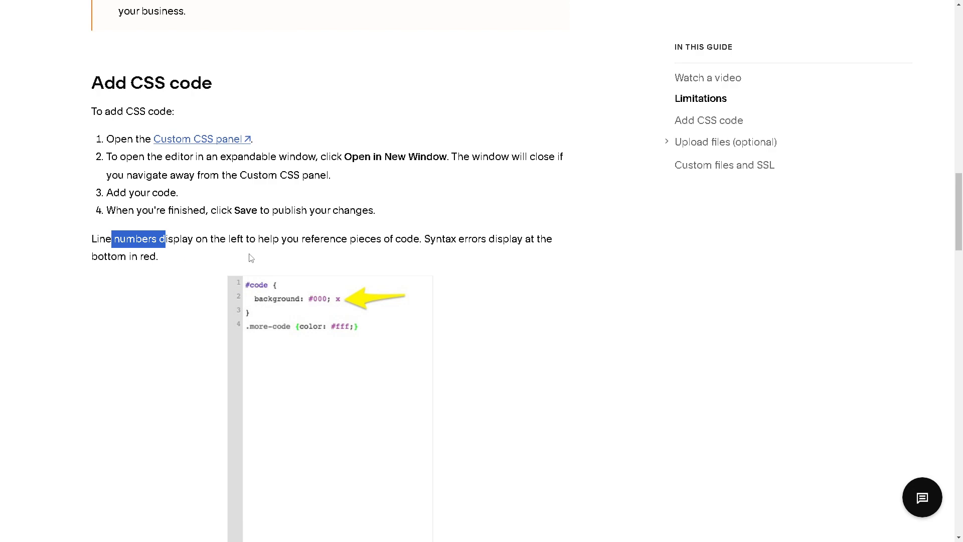
scroll("down", 3)
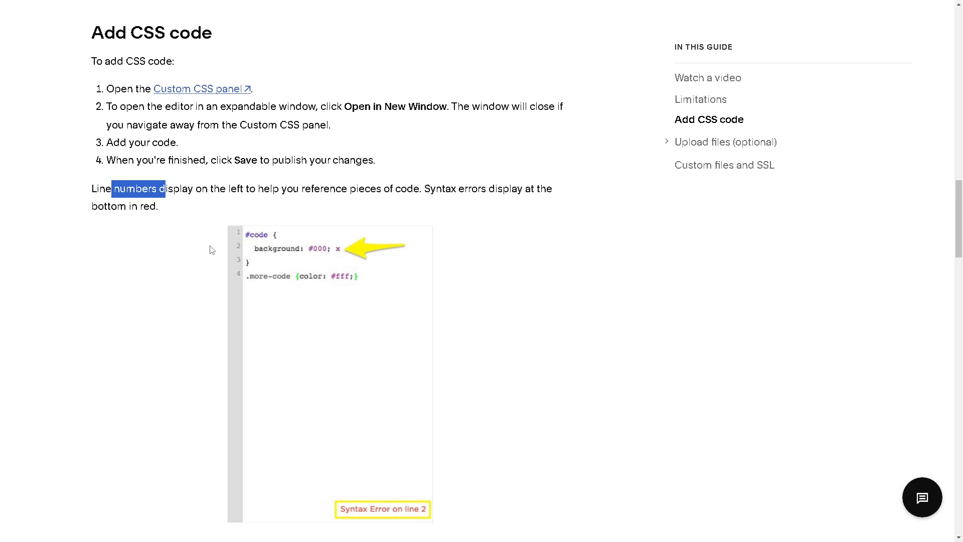
scroll("down", 3)
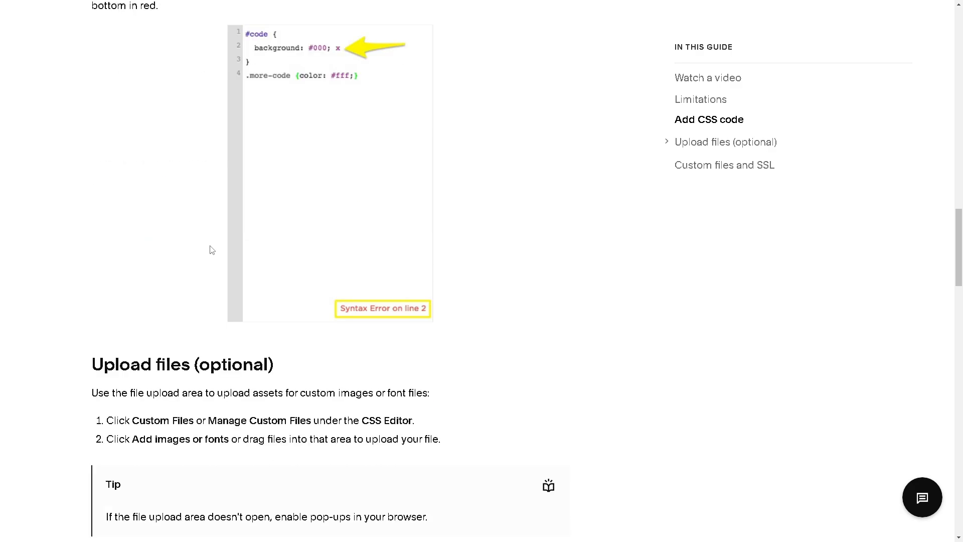
mouse_move(206, 251)
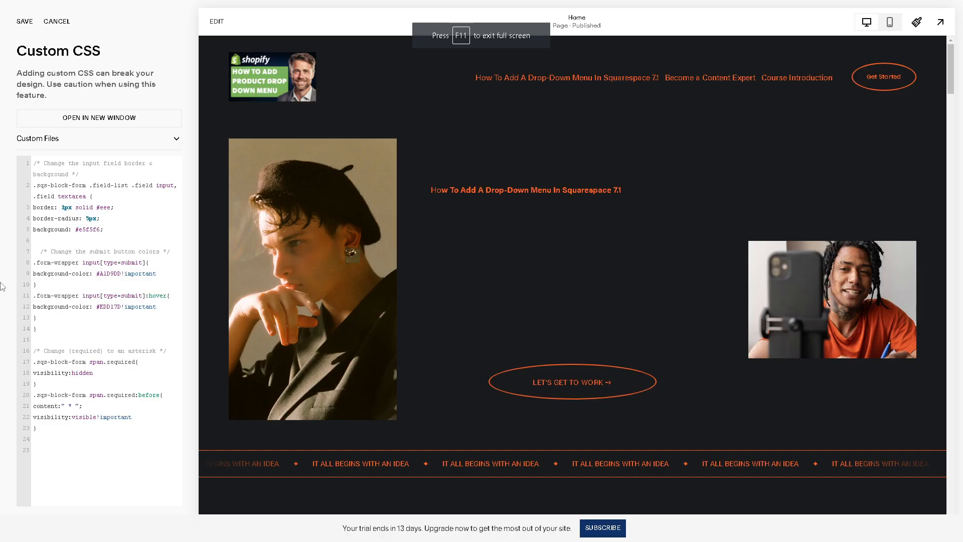
mouse_move(177, 142)
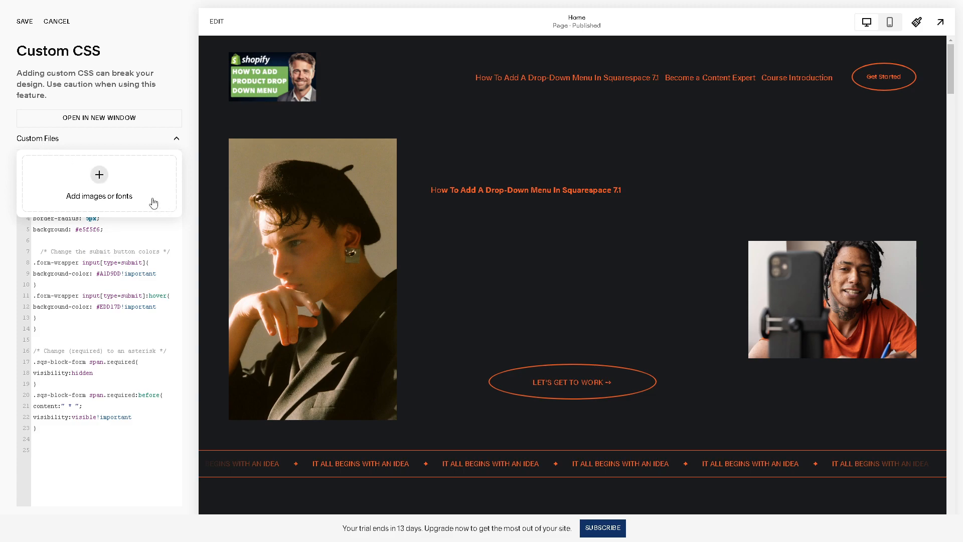
mouse_move(99, 175)
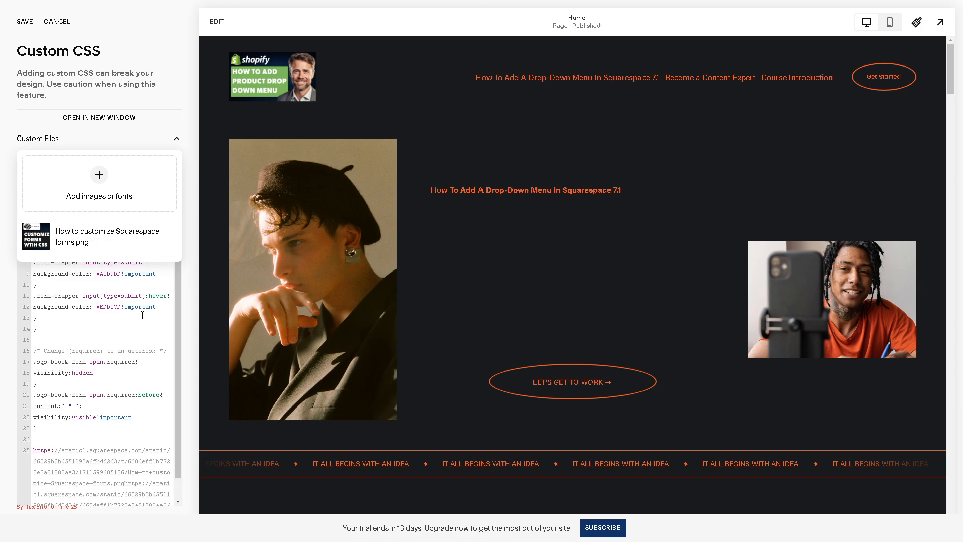
Collapse the uploaded files list after inserting the PNG's URL into the CSS.
left_click(176, 138)
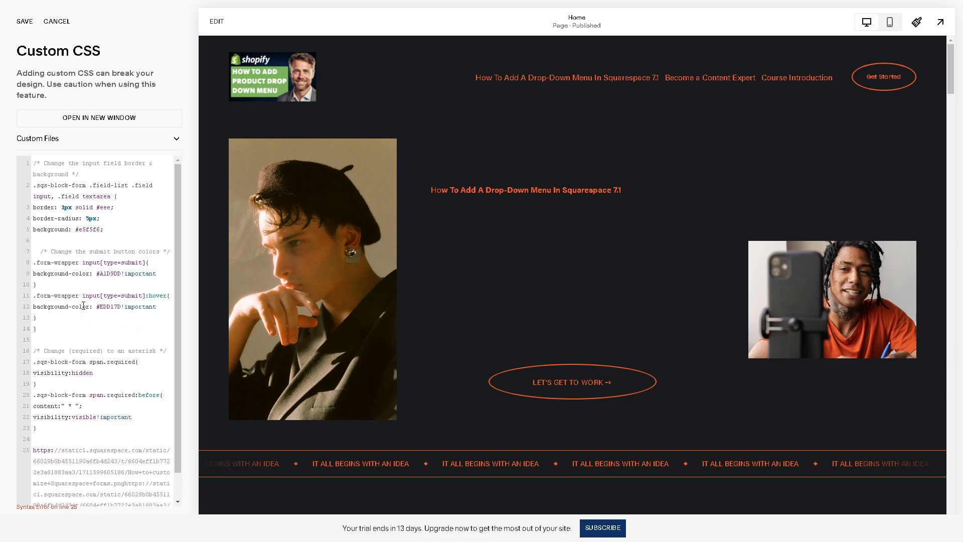
scroll("down", 3)
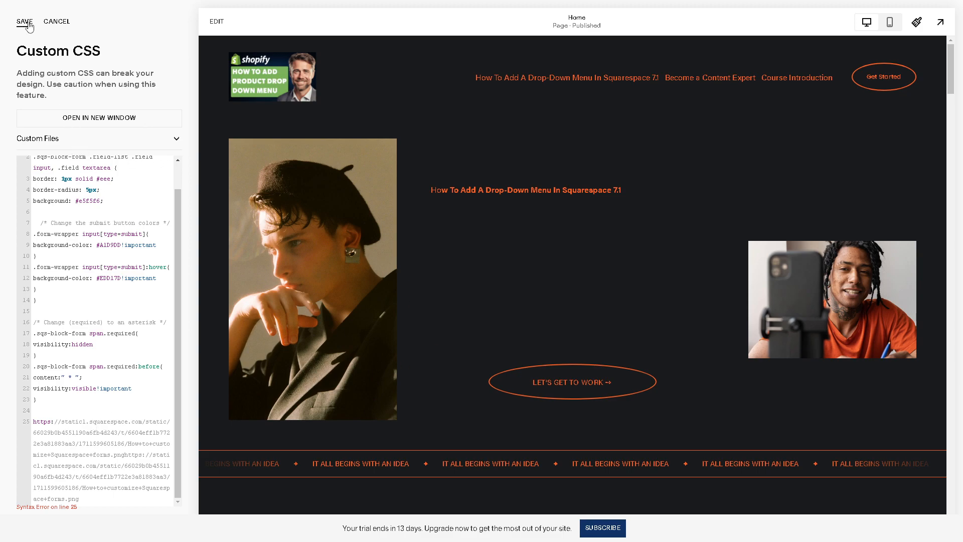
Save the CSS with the image link and return to Website Tools.
left_click(23, 22)
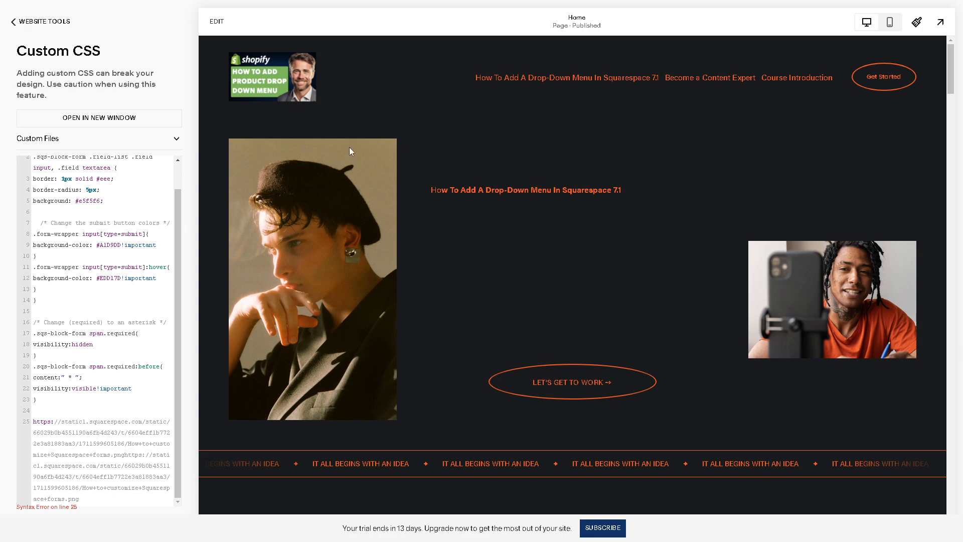
mouse_move(412, 126)
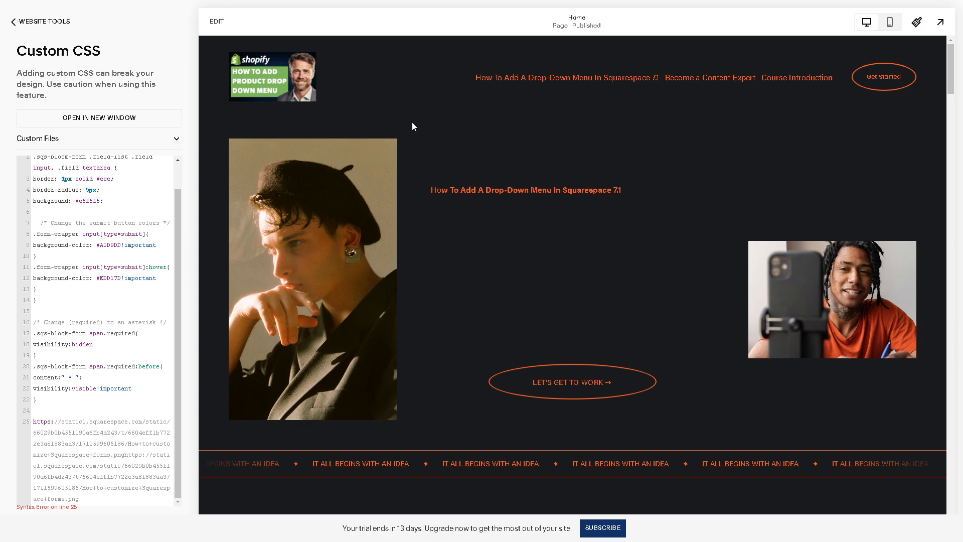
mouse_move(40, 22)
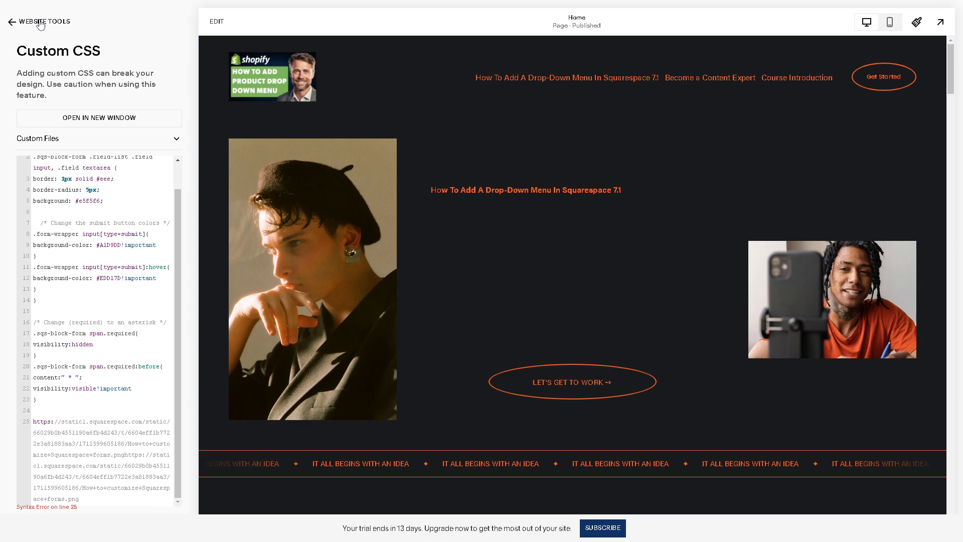
left_click(11, 22)
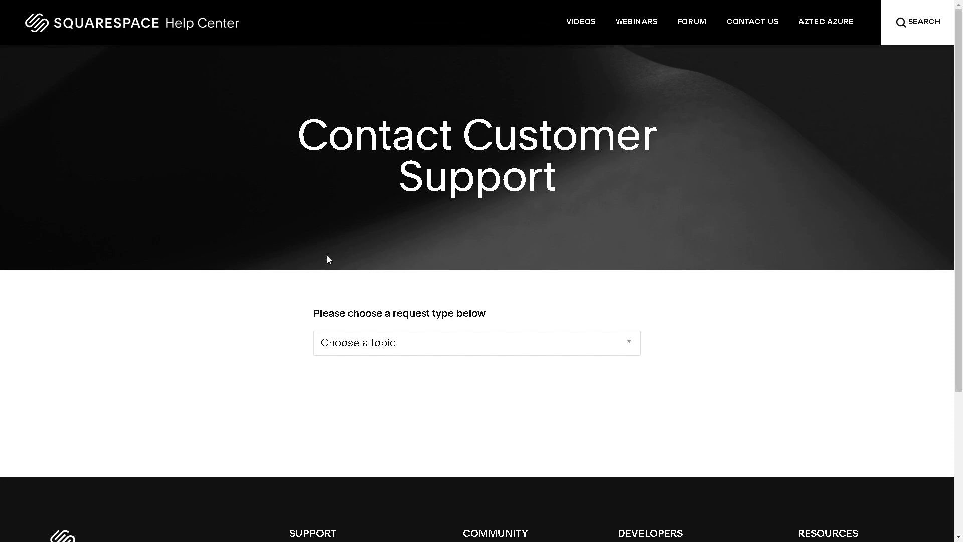
Browse the 'Choose a topic' support request list, then return to the Custom CSS editor.
left_click(476, 342)
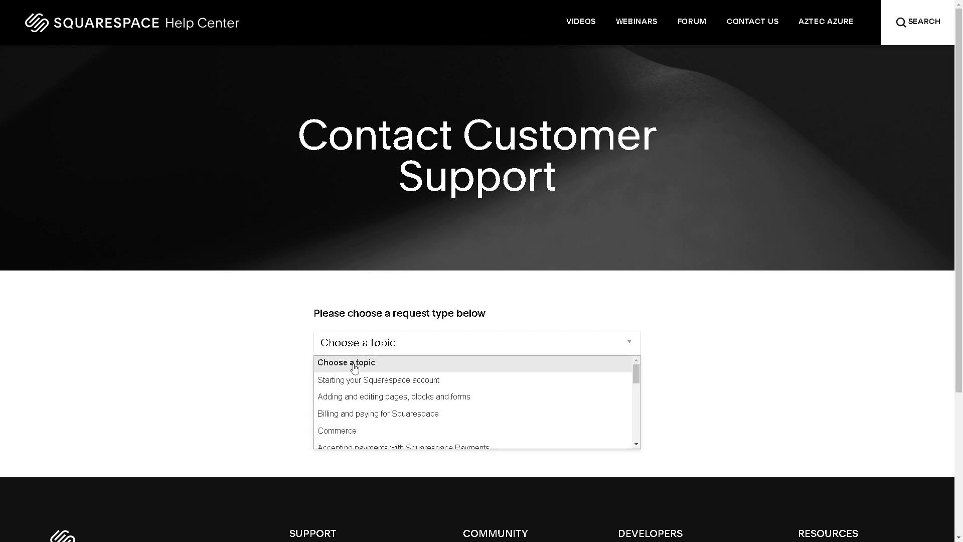
scroll("down", 3)
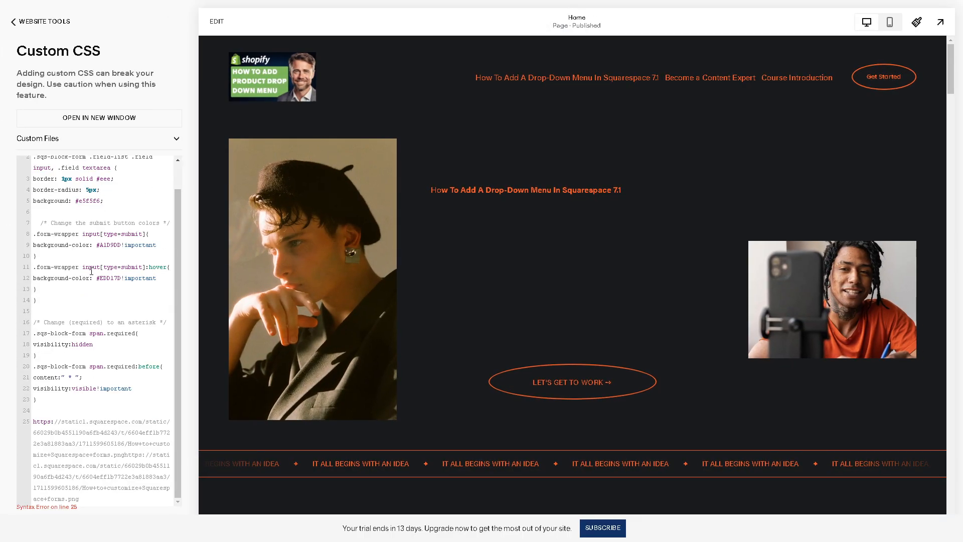
left_click(99, 118)
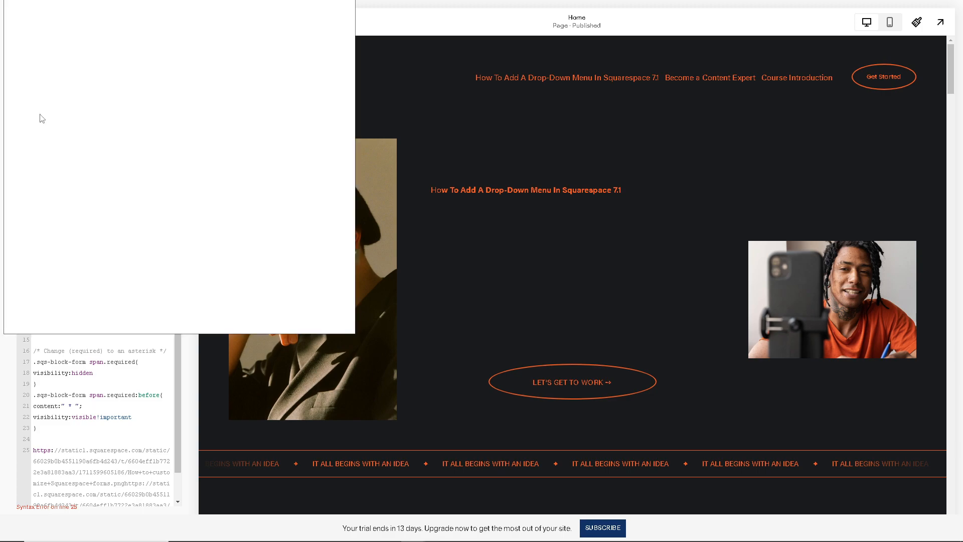